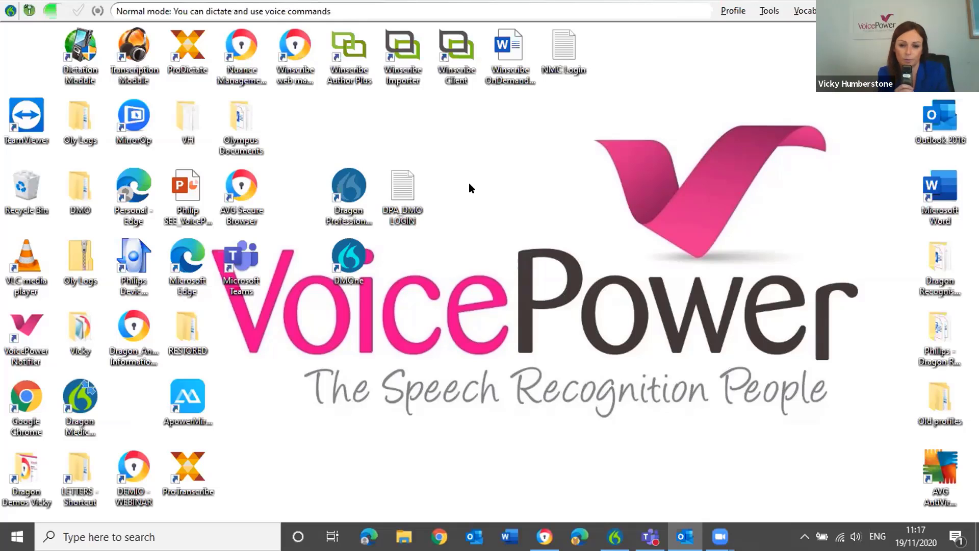
Launch Microsoft Word with a blank document by saying 'open Microsoft Word'.
{"action": "type", "text": "open microsoft word"}
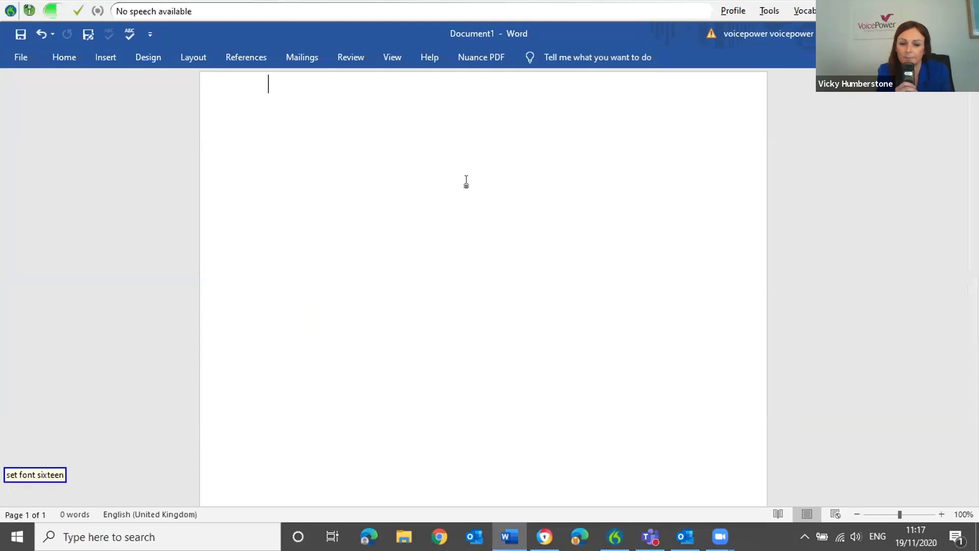
Dictate the welcome paragraph beginning 'Good morning everybody' about the solution's benefits.
{"action": "type", "text": "Good morning everybody welcome to the wonderful world of speech recognition!"}
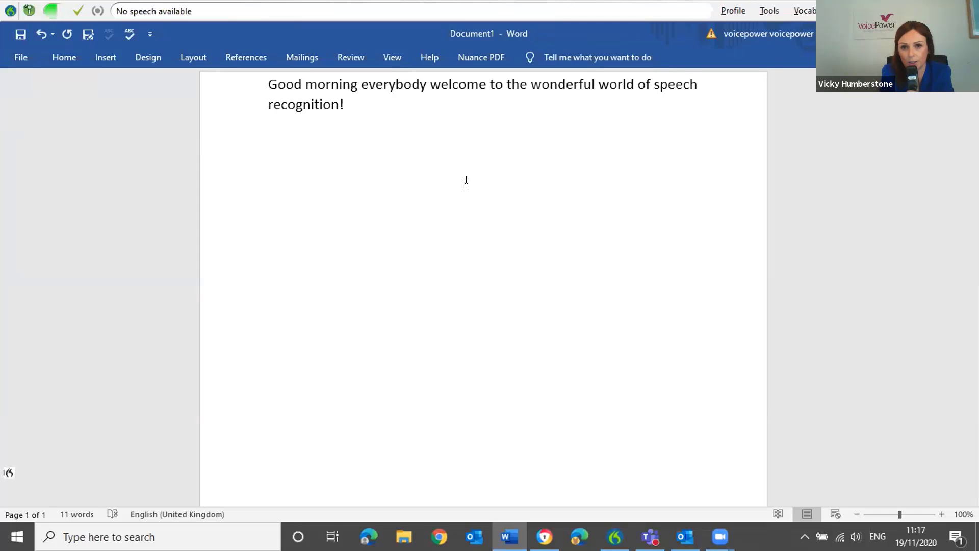
{"action": "type", "text": "I hope after today's presentation you will all have a better understanding of what the speech recognition solution can do"}
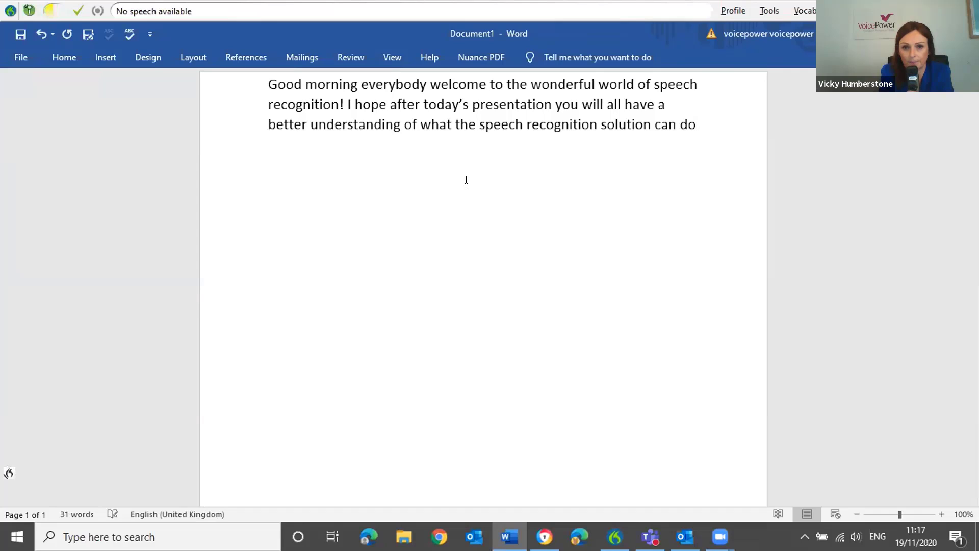
{"action": "type", "text": "and the benefits it will bring to you and your business."}
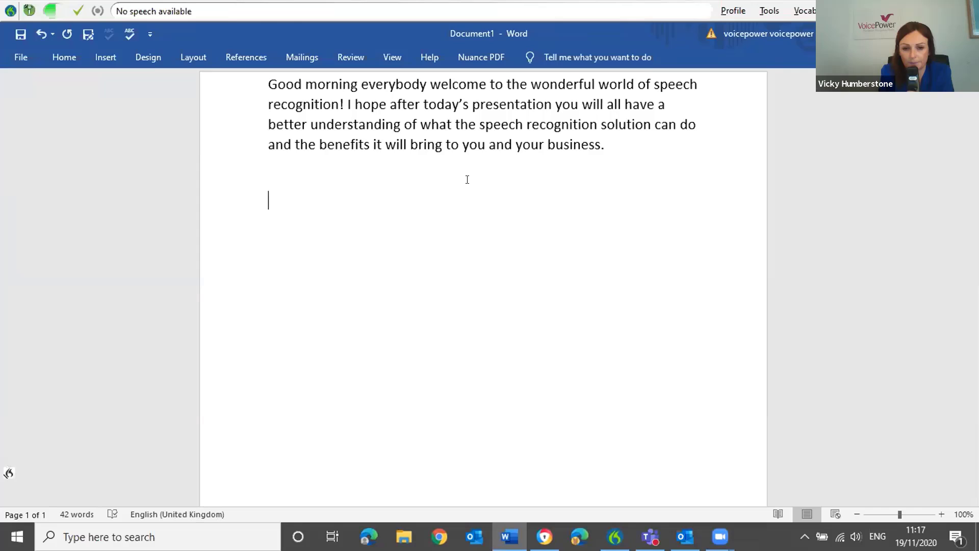
Dictate the front-end speech recognition paragraph and the line 'Using the solution in this way will enable you to:'.
{"action": "type", "text": "This is what we call \"front-end\" speech recognition"}
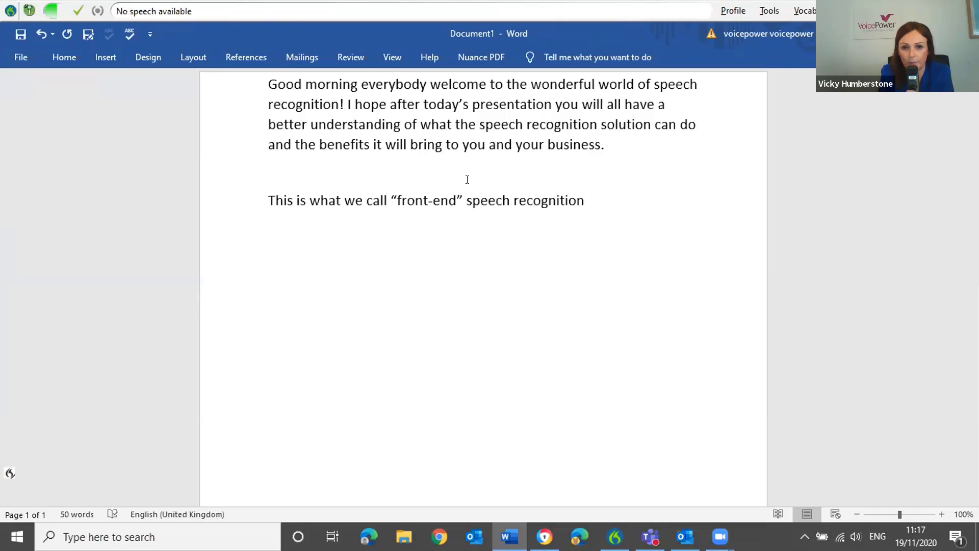
{"action": "type", "text": "and this is how we would recommend you use the solution"}
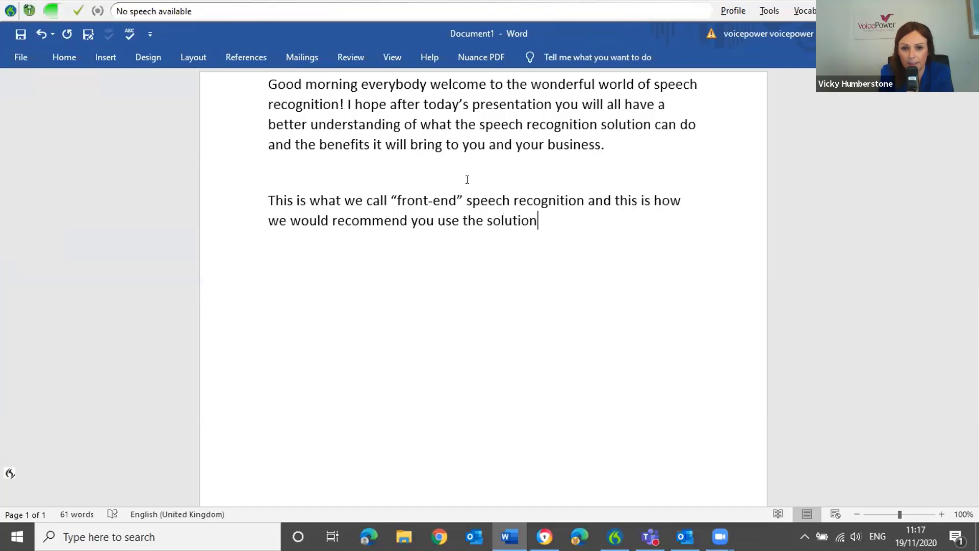
{"action": "type", "text": "you will be able to speak directly into your computers"}
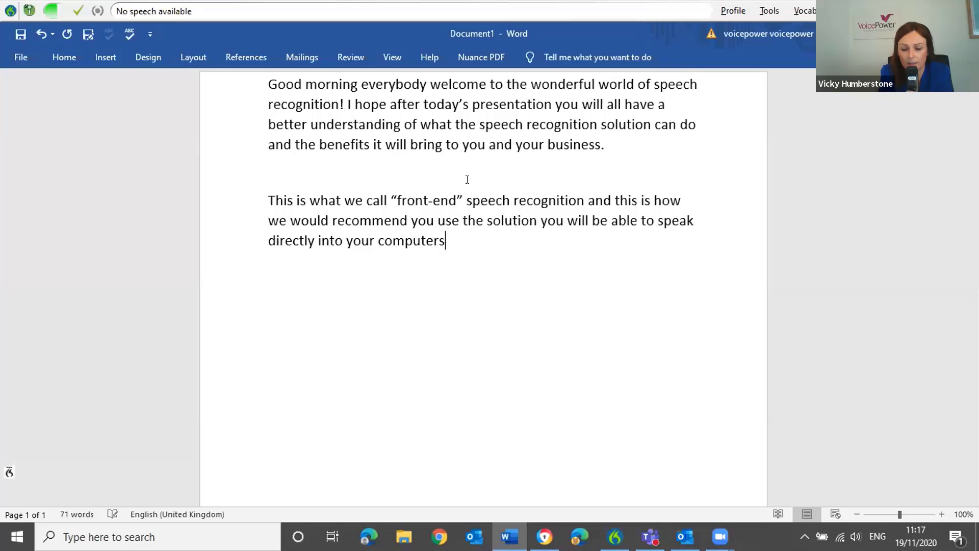
{"action": "type", "text": "/case management systems"}
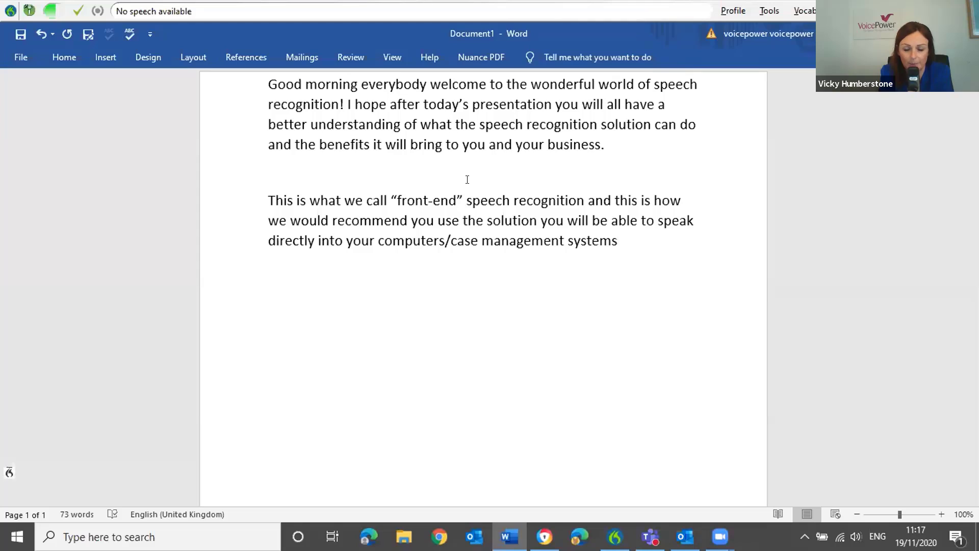
{"action": "type", "text": "you will be able to correct any mistakes which will enable you to authorise your work immediately"}
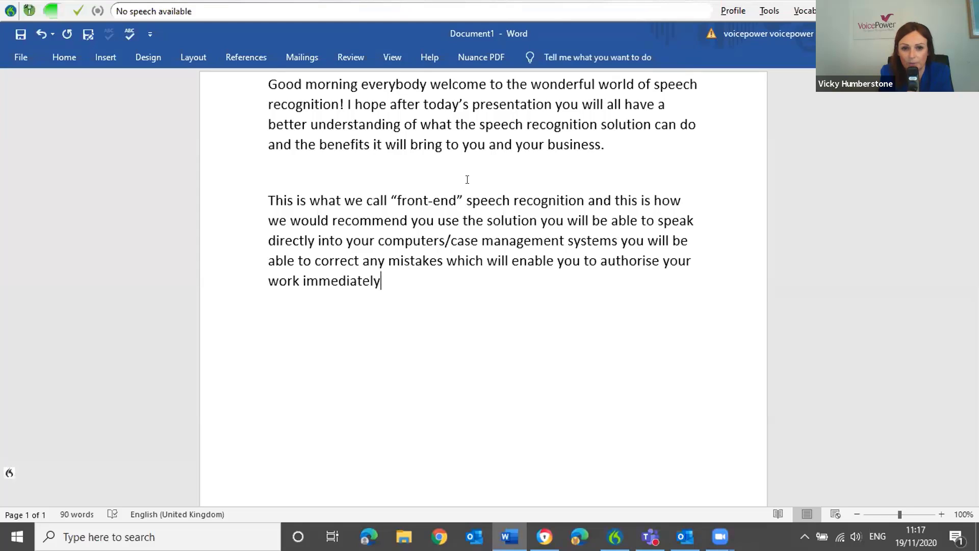
{"action": "type", "text": "."}
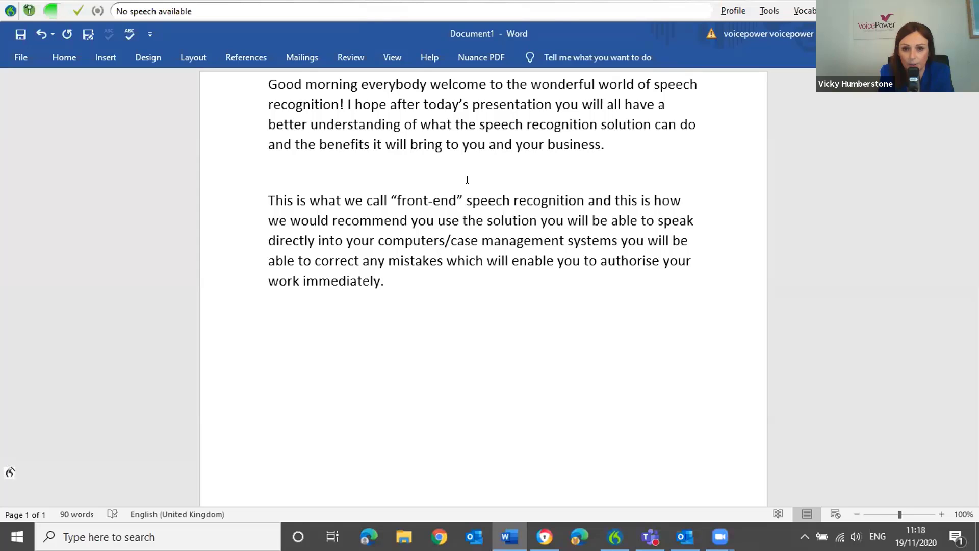
{"action": "type", "text": "Using the solution in this way will enable you to:"}
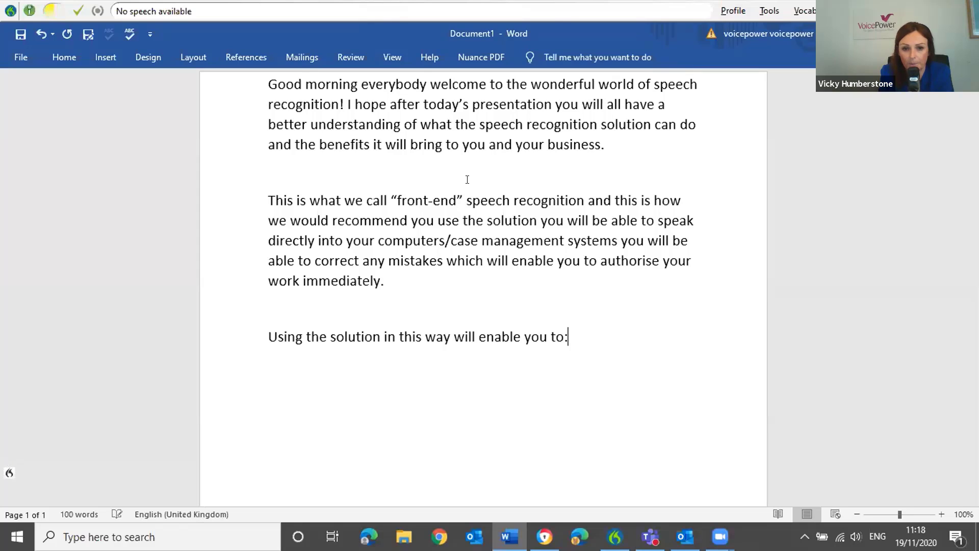
Dictate the first two bullets: 'Save time and money' and the repetition bullet ending 'another whoop!'.
{"action": "key", "text": "enter"}
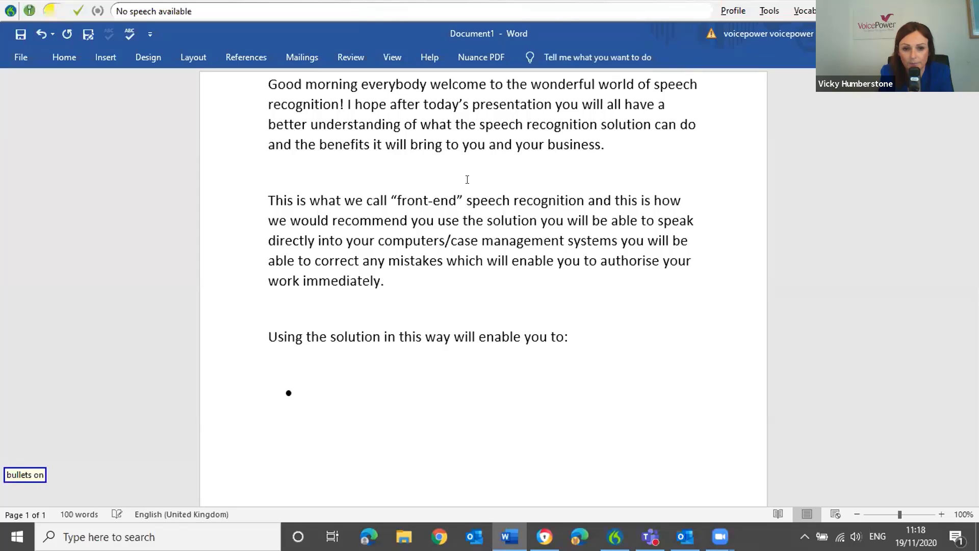
{"action": "type", "text": "Save time and money"}
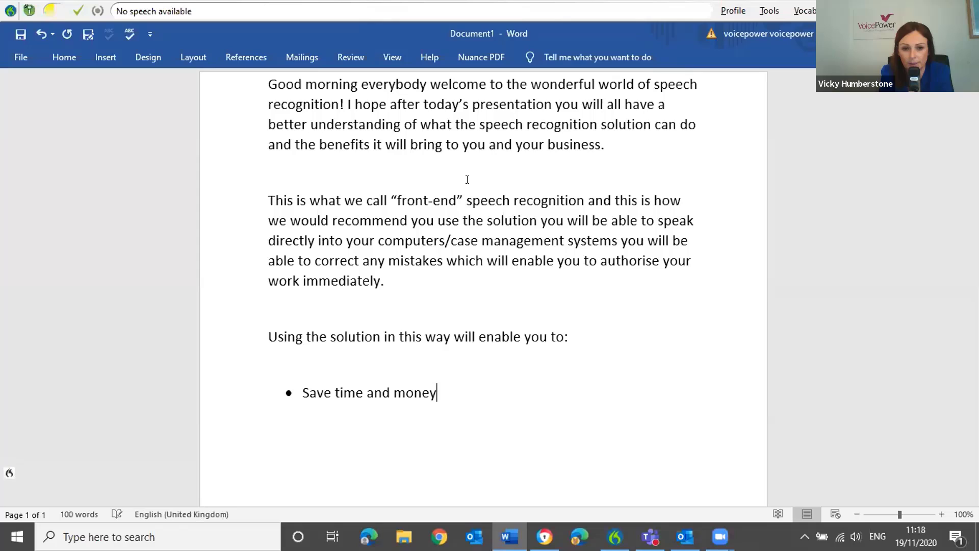
{"action": "type", "text": ", whoop!"}
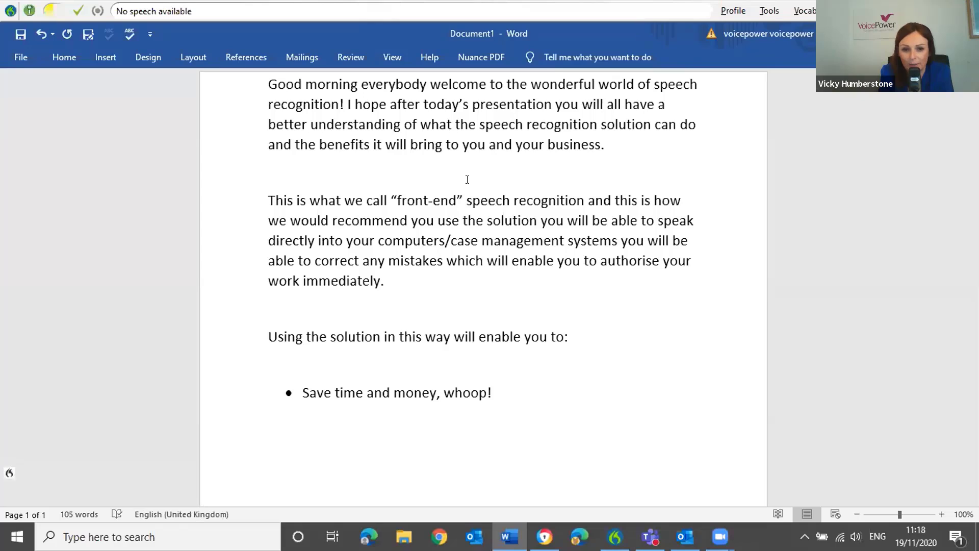
{"action": "key", "text": "enter"}
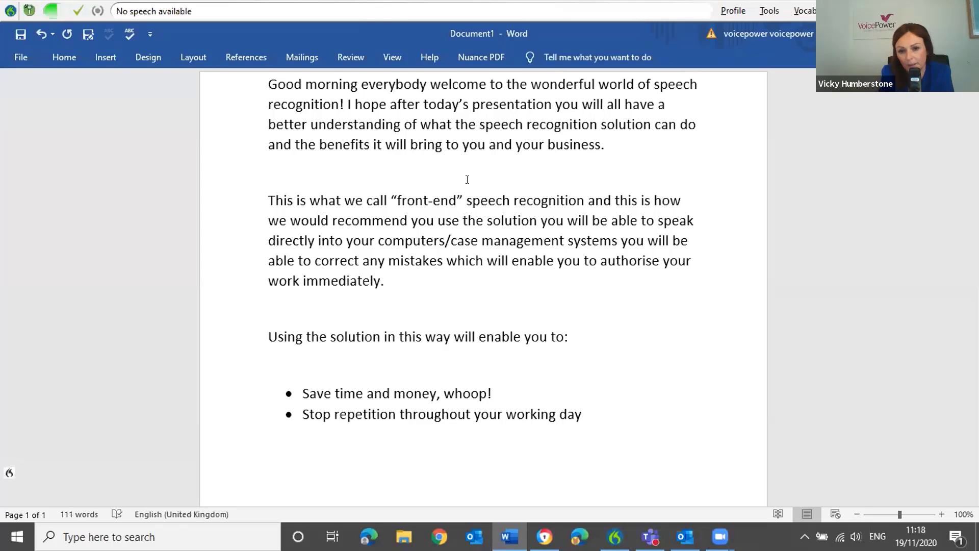
{"action": "type", "text": ","}
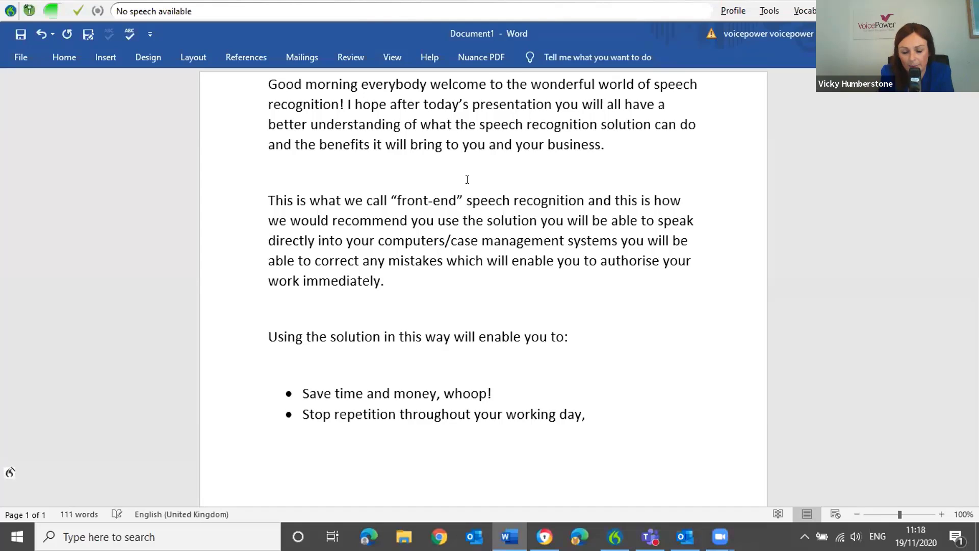
{"action": "type", "text": "another whoop!"}
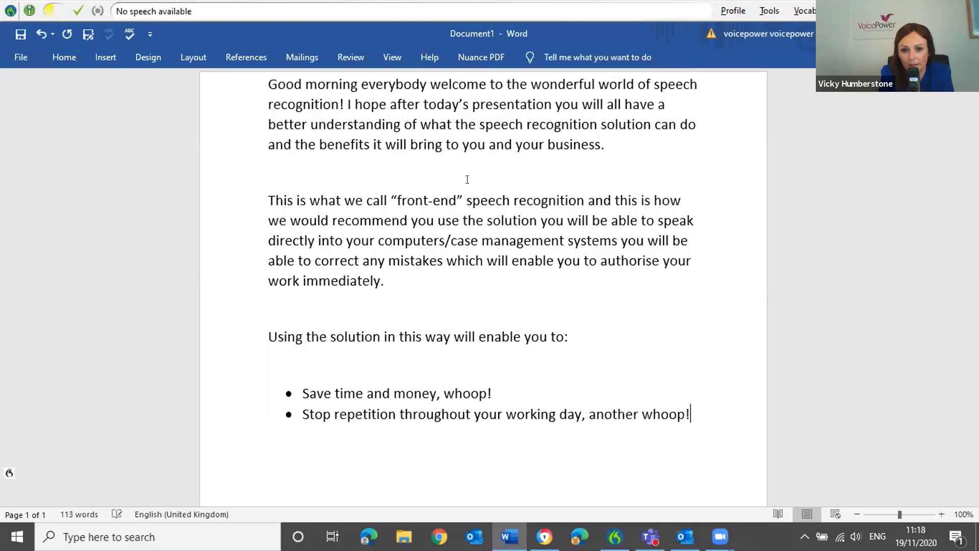
Add the 'Reduce admin backlogs' bullet about more billable tasks, ending 'a big whoop!'.
{"action": "key", "text": "enter"}
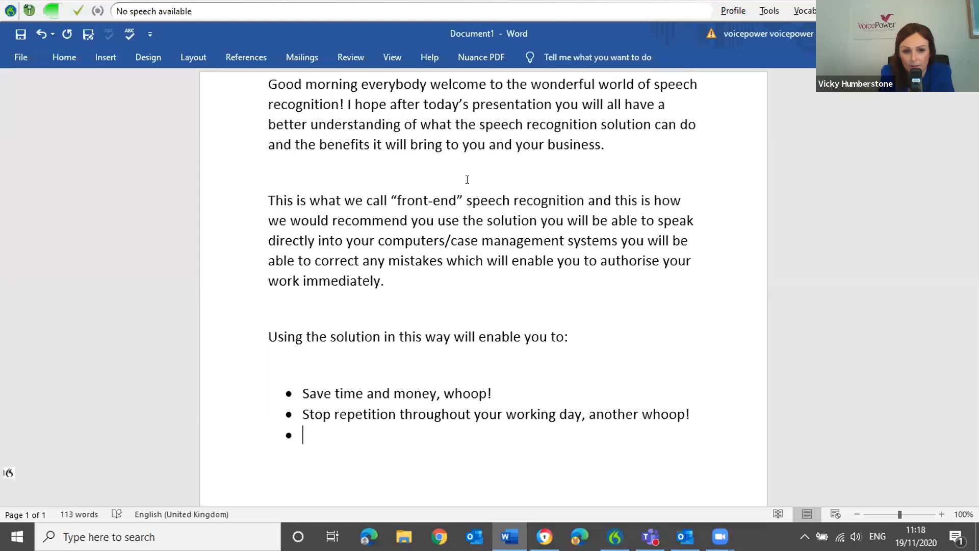
{"action": "type", "text": "Reduce admin backlogs"}
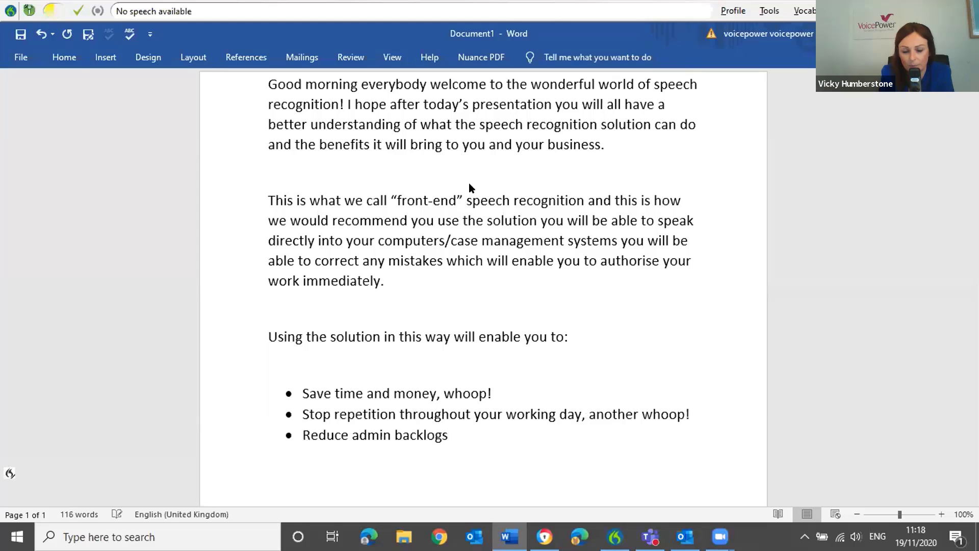
{"action": "type", "text": "which will enable"}
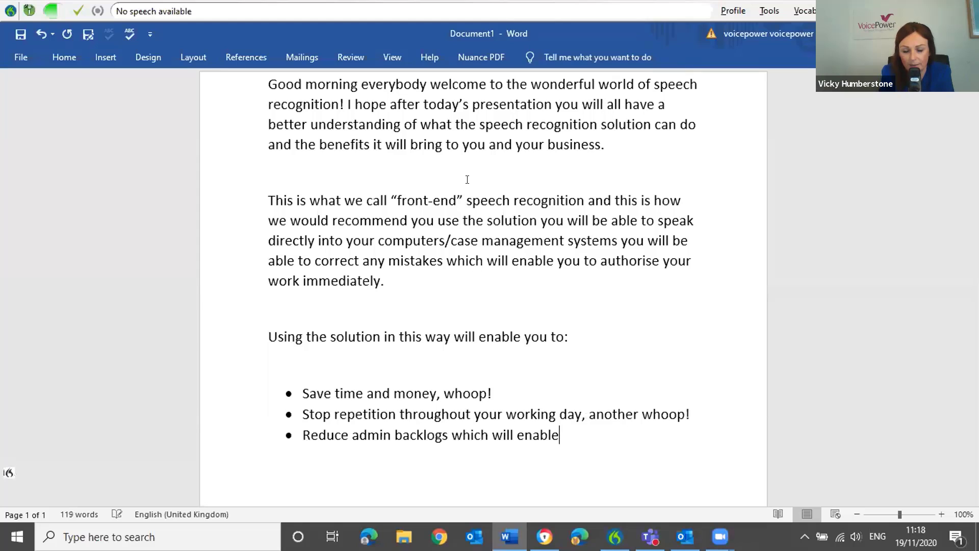
{"action": "type", "text": "your team to work on more billable tasks"}
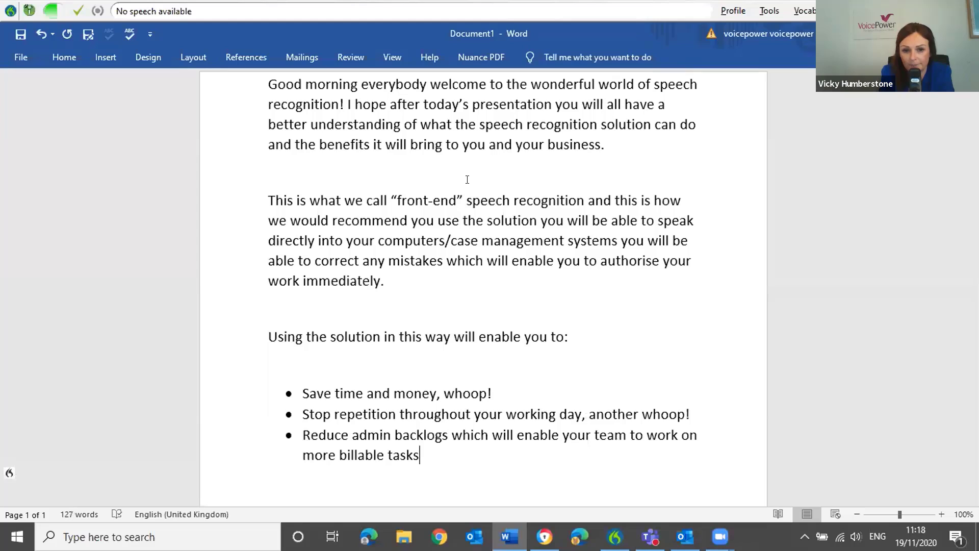
{"action": "type", "text": ","}
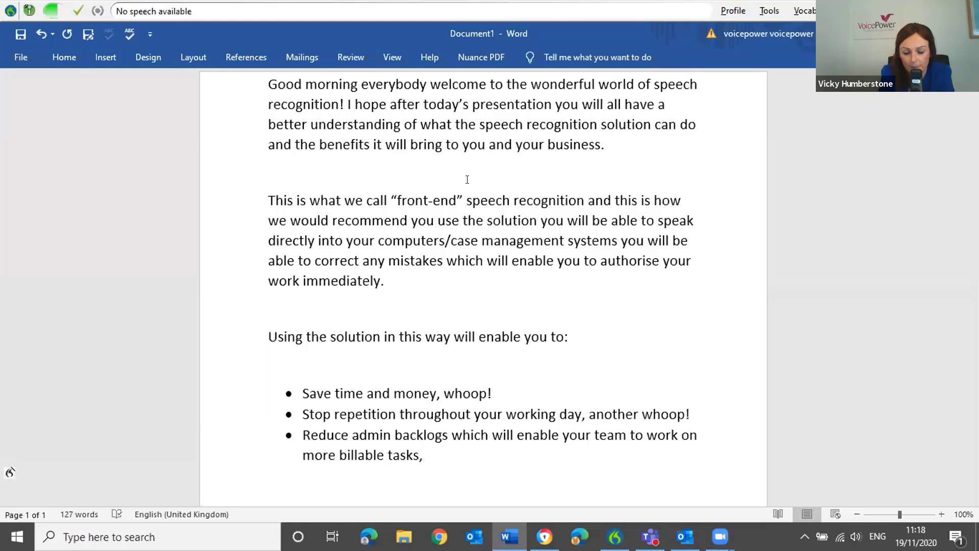
{"action": "type", "text": "a big whoop!"}
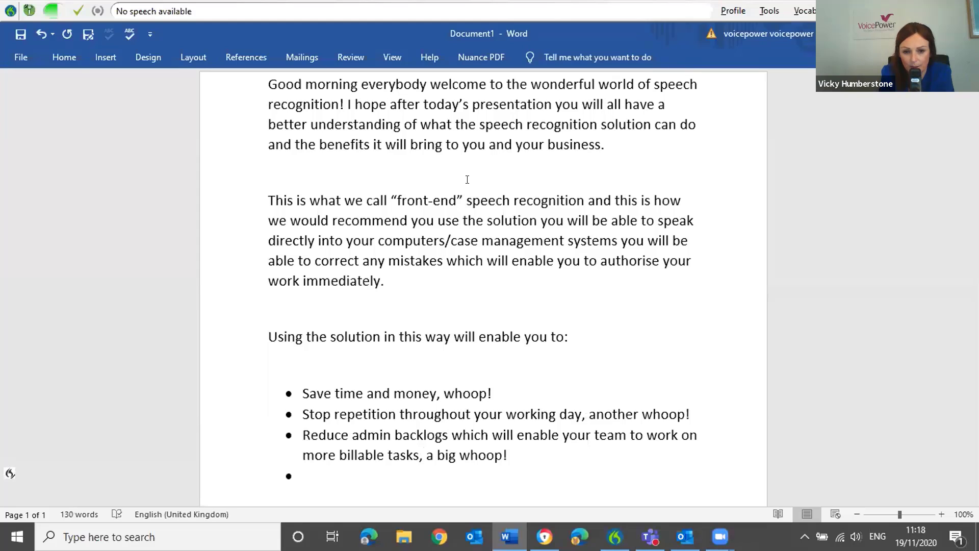
Add the customer service bullet about new referrals, ending 'a definite big whoop!', and end the list.
{"action": "type", "text": "Improve your customer service"}
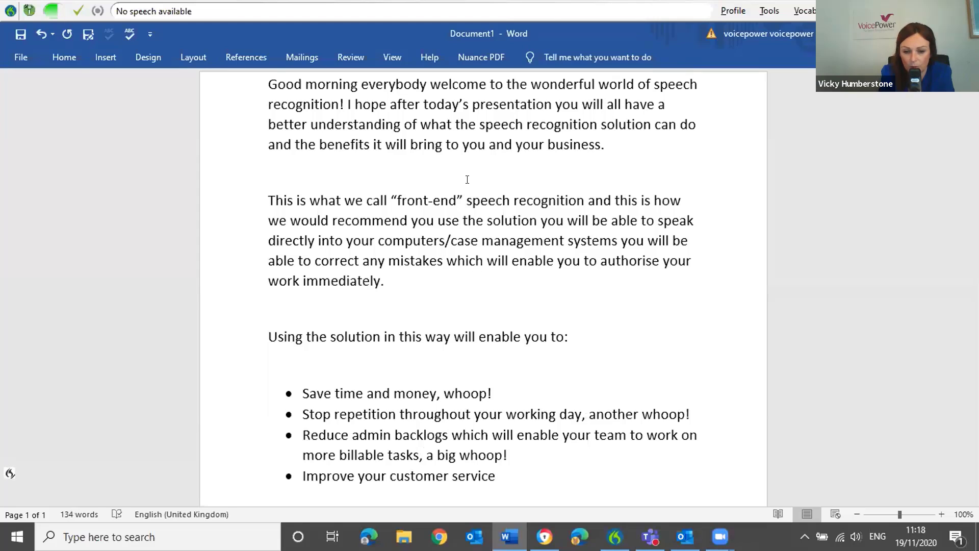
{"action": "type", "text": "which will in turn bring new referrals to your business,"}
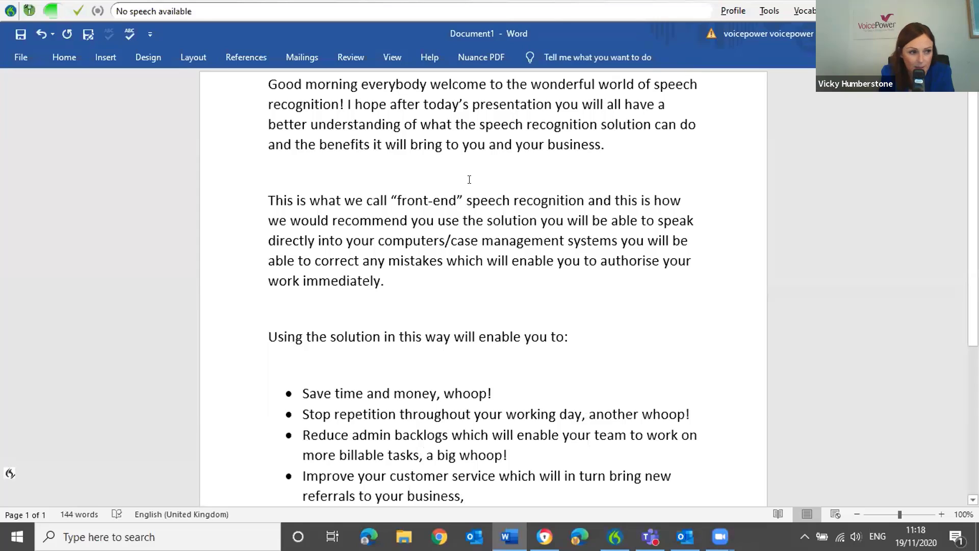
{"action": "type", "text": "a definite big whoop!"}
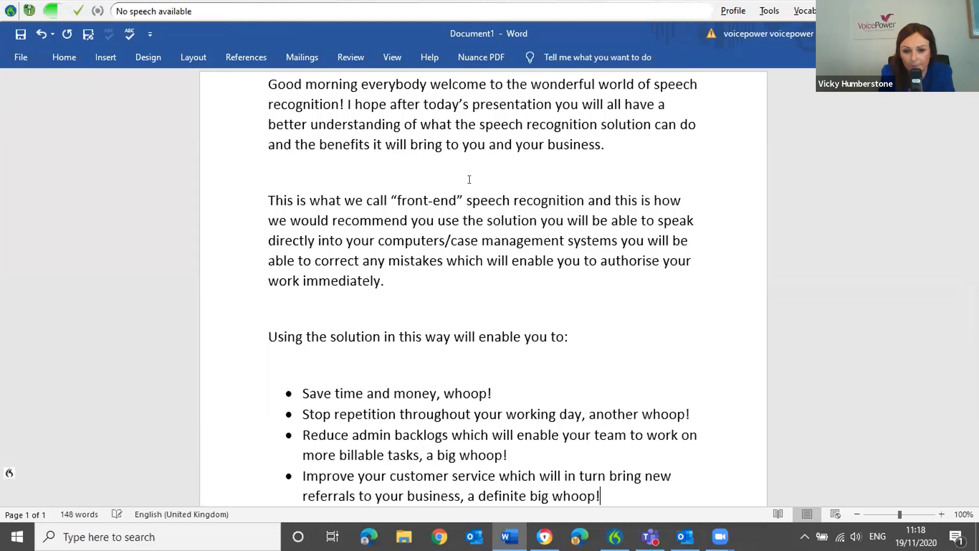
{"action": "key", "text": "enter"}
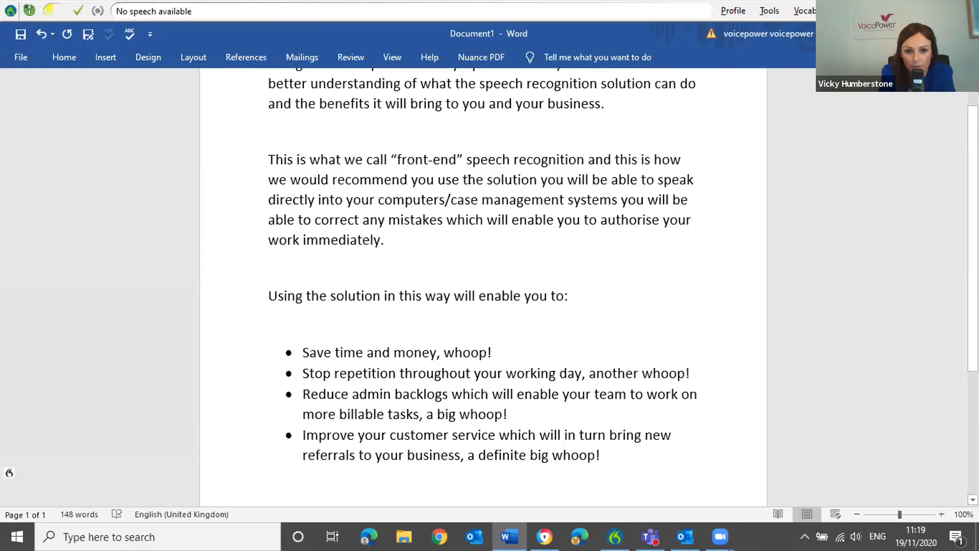
Dictate the sentence about editing text by voice below the bullet list.
{"action": "scroll", "scroll_direction": "down", "scroll_amount": 3}
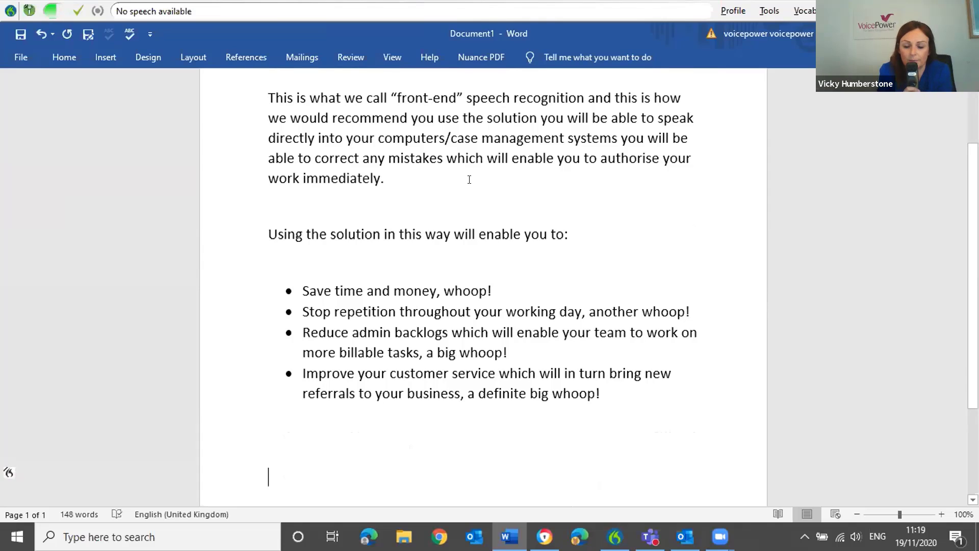
{"action": "type", "text": "You will also be able to edit your text by voice if you wish which I will show you now which will enable you to"}
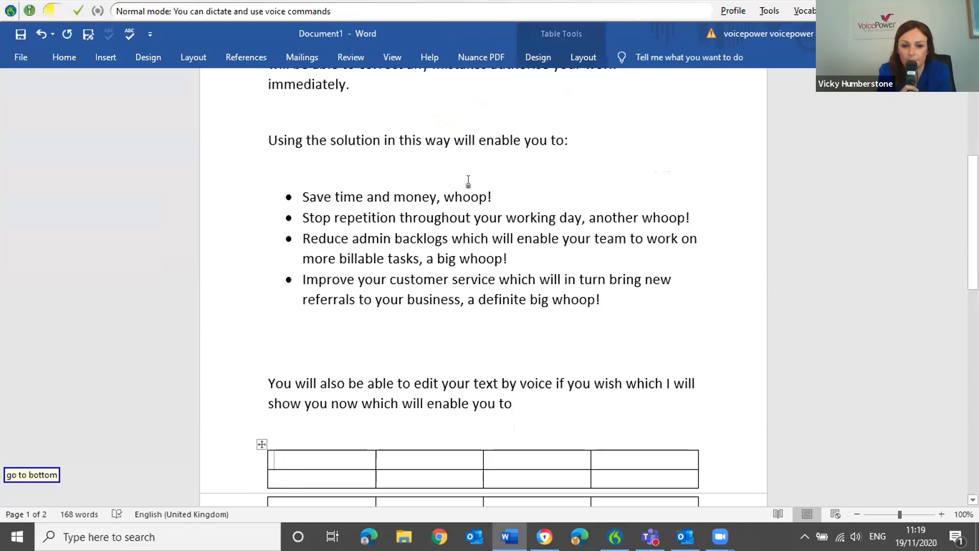
Dictate the paragraph on inserting standard paragraphs by command, ending 'for example:'.
{"action": "scroll", "scroll_direction": "down", "scroll_amount": 3}
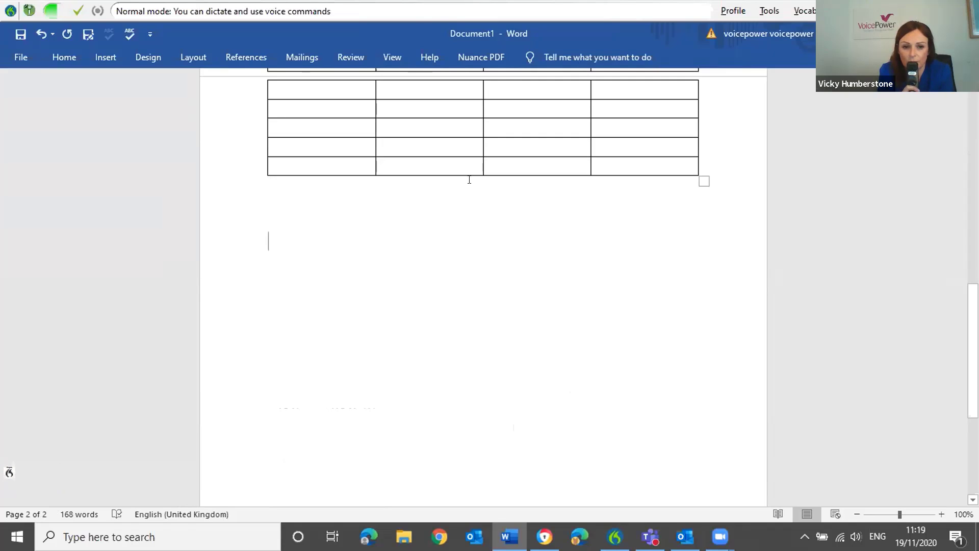
{"action": "type", "text": "Another great benefit of the speech recognition solution"}
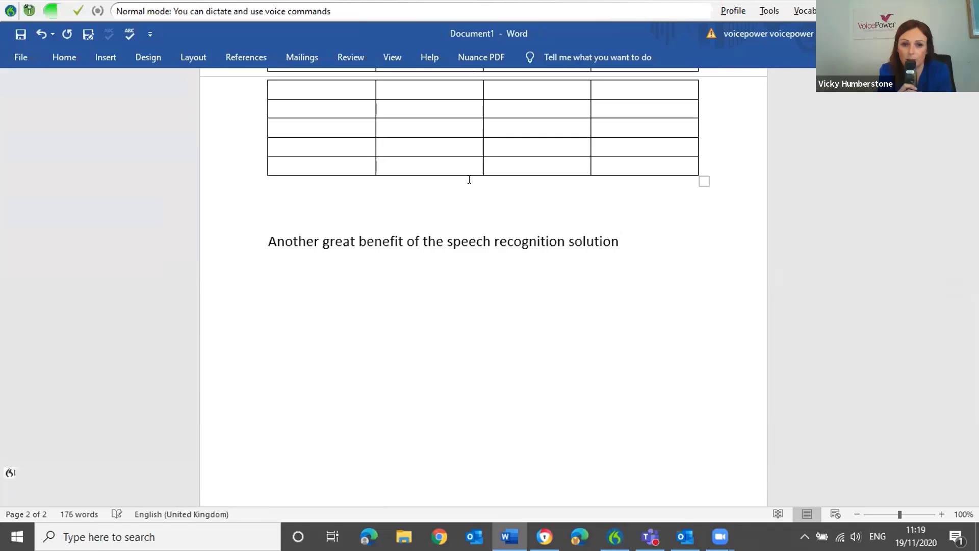
{"action": "type", "text": "is that you will also be able to insert standard paragraphs or sentences with the command"}
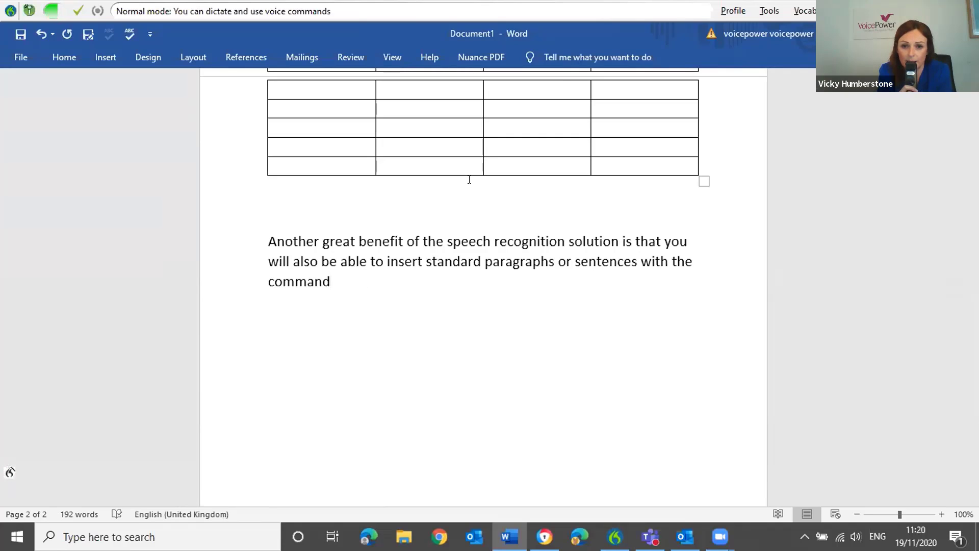
{"action": "type", "text": "this again will stop repetition show your working day"}
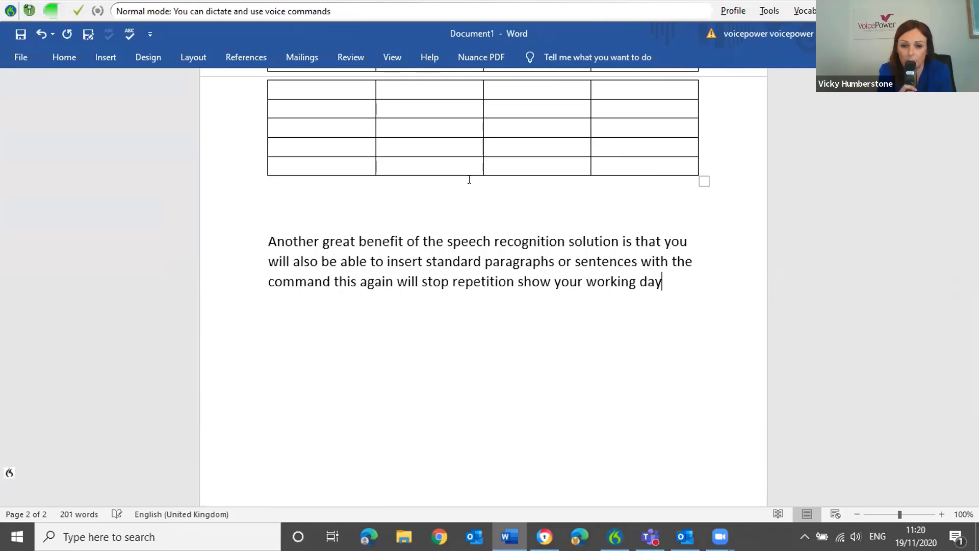
{"action": "type", "text": "and save valuable time"}
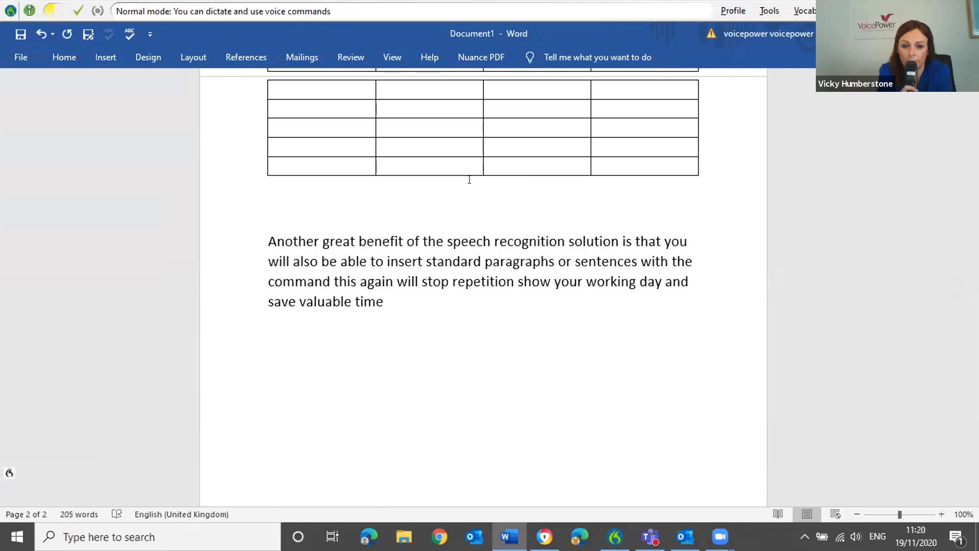
{"action": "type", "text": "for example:"}
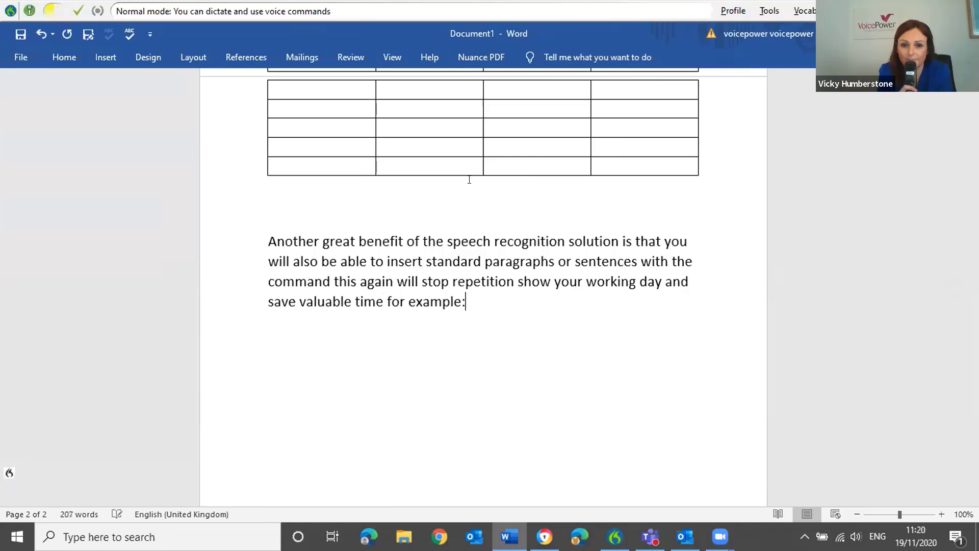
{"action": "key", "text": "enter"}
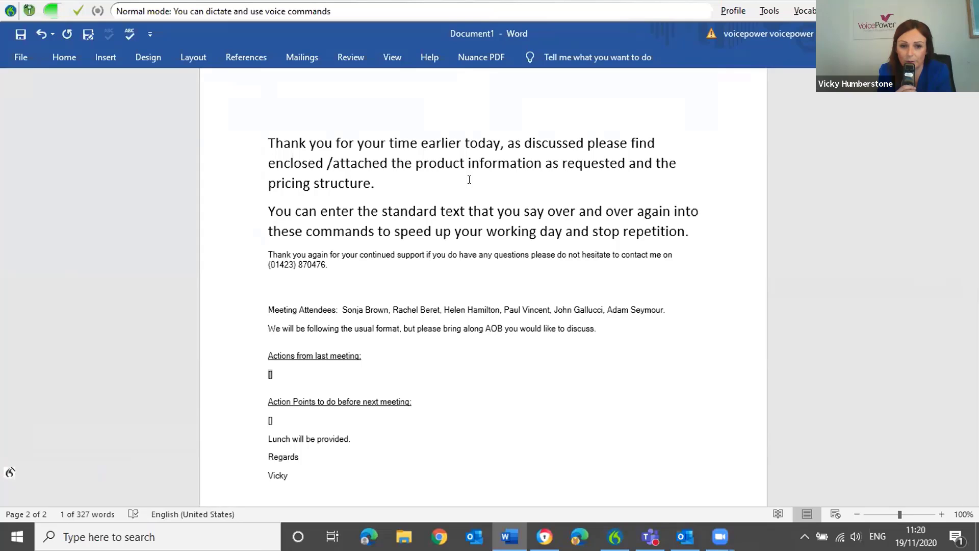
Dictate the note about variables within commands and simply starting to speak.
{"action": "type", "text": "You can also have variables within these commands so you can navigate through them very easily by voice or by simply pressing a button on your handheld microphone"}
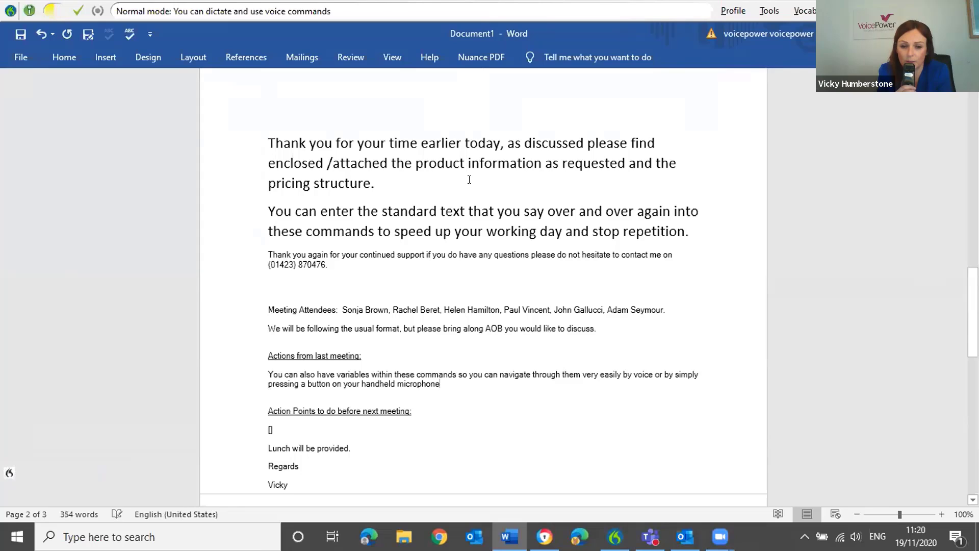
{"action": "type", "text": "which is what I'm doing now"}
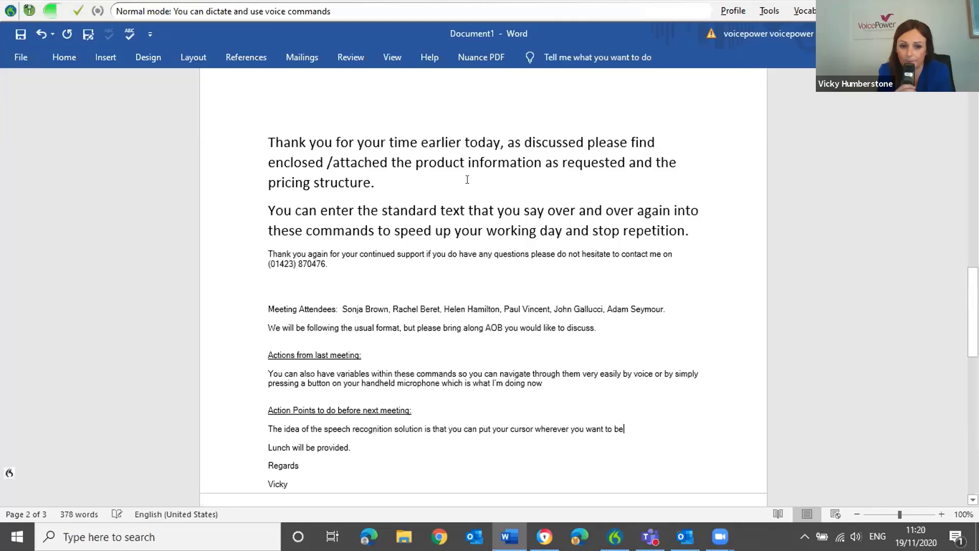
{"action": "type", "text": "and simply start to speak"}
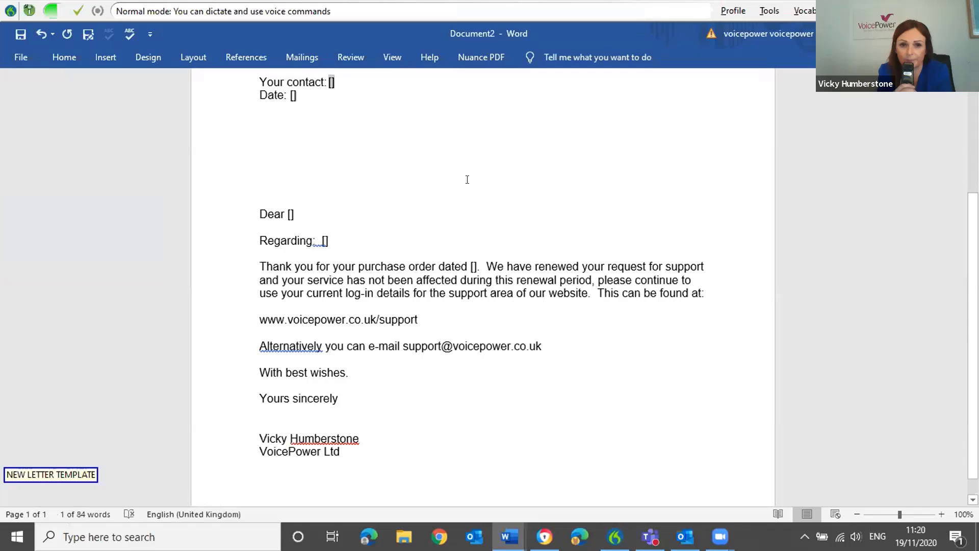
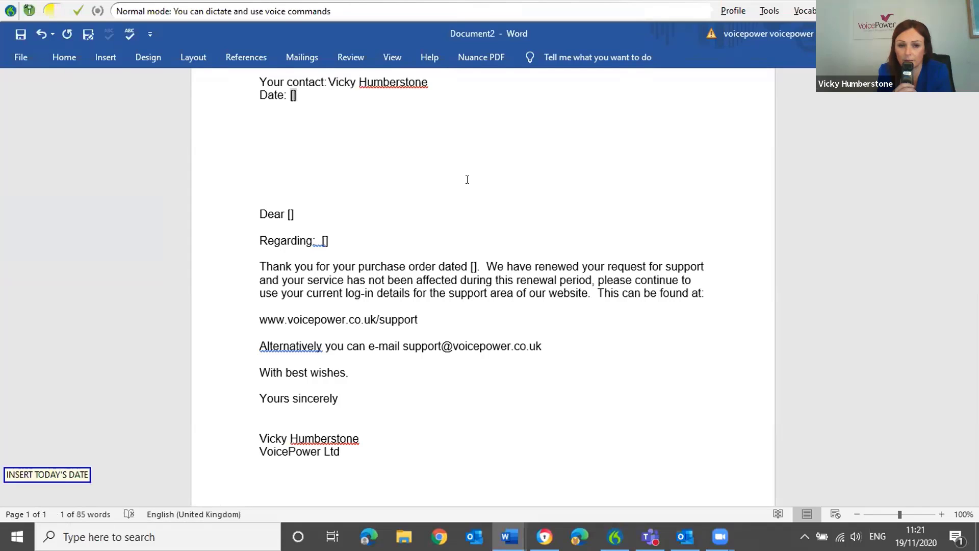
{"action": "type", "text": "19/11/2020"}
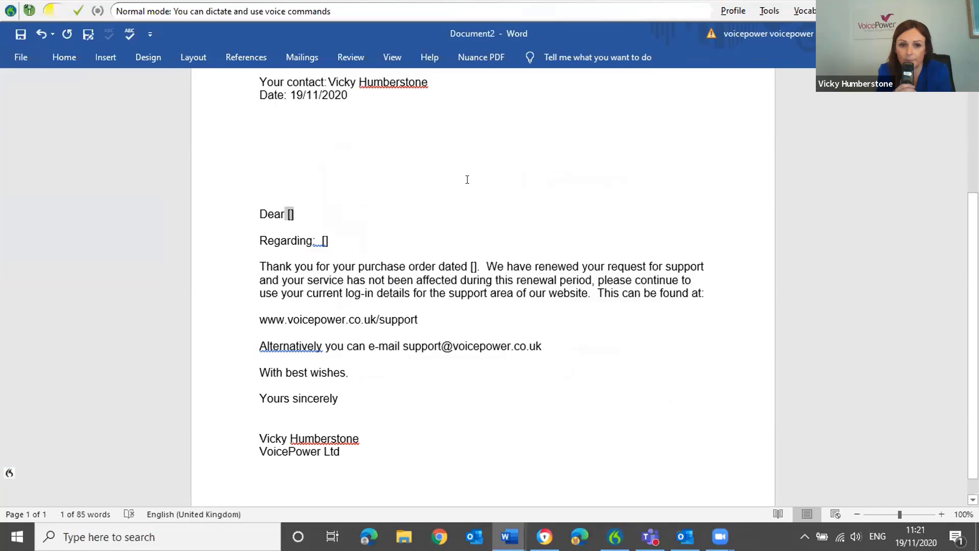
{"action": "type", "text": "Vicky"}
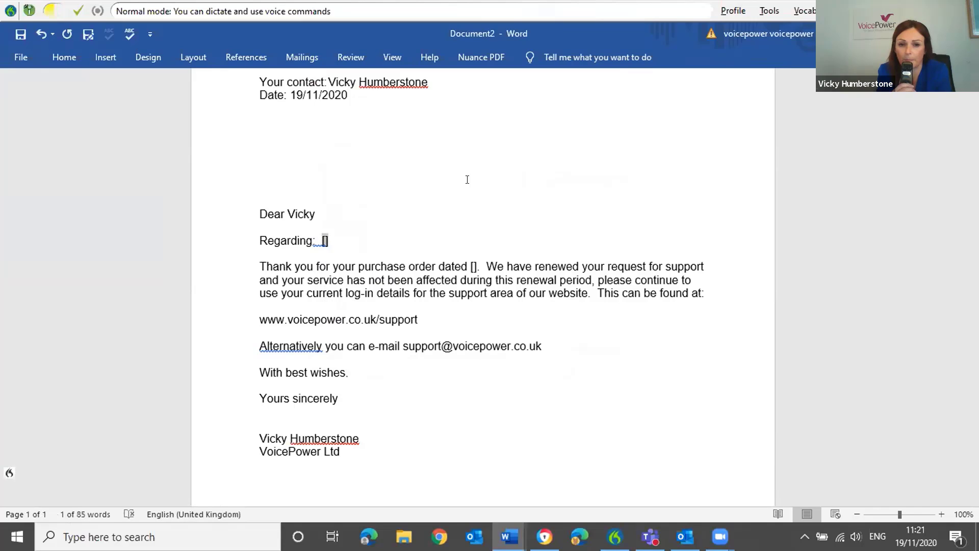
{"action": "type", "text": "purchase order number 1049"}
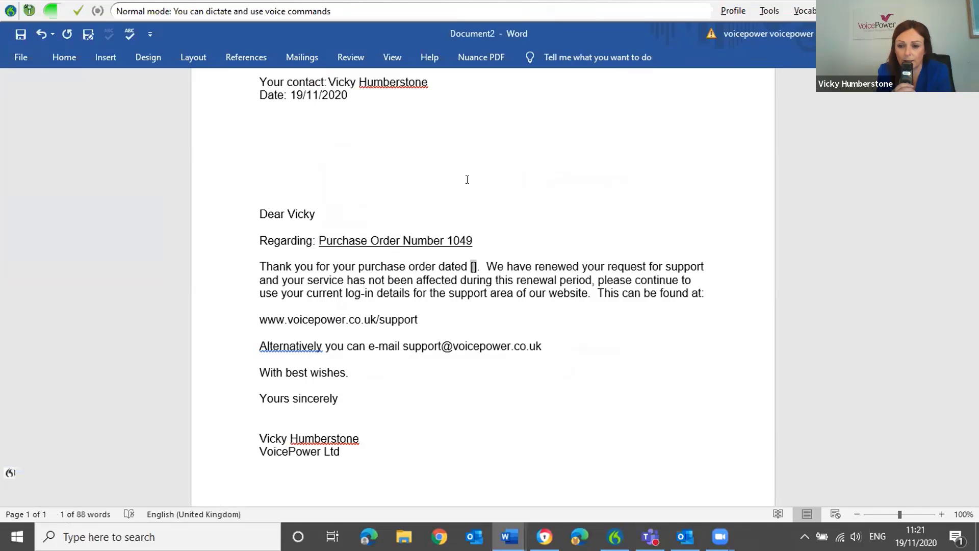
{"action": "type", "text": "19/11/20"}
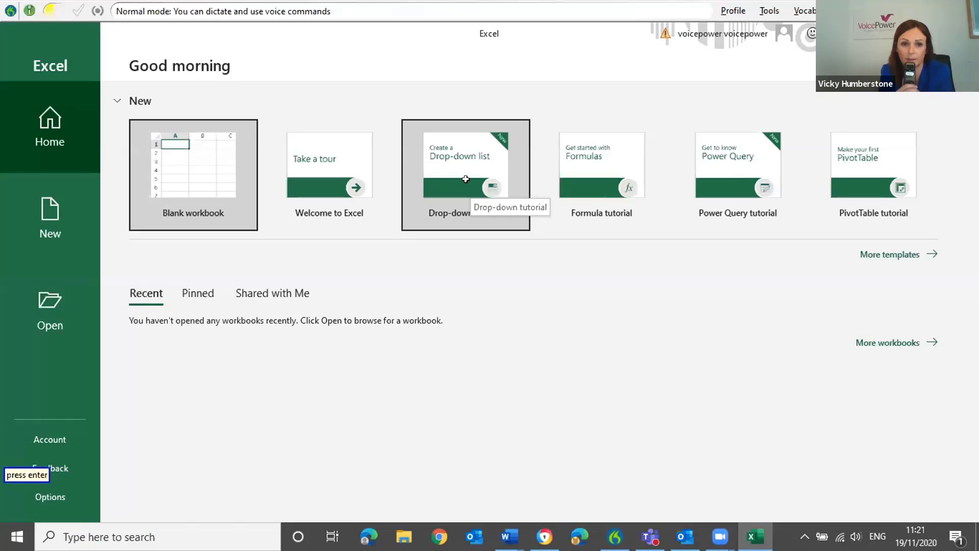
Create a blank workbook and enter the Monday–Friday headers and the month names.
{"action": "left_click", "coordinate": [192, 175]}
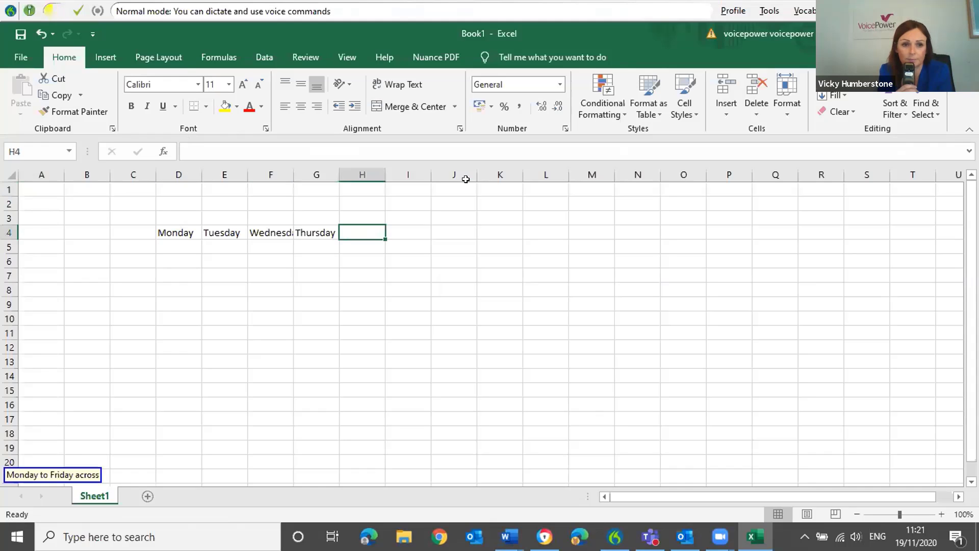
{"action": "type", "text": "Friday"}
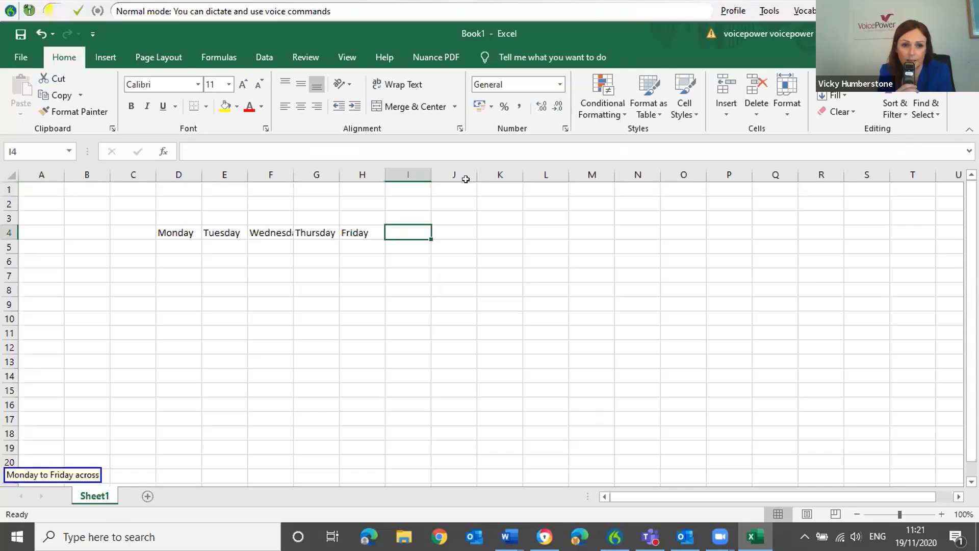
{"action": "left_click", "coordinate": [133, 247]}
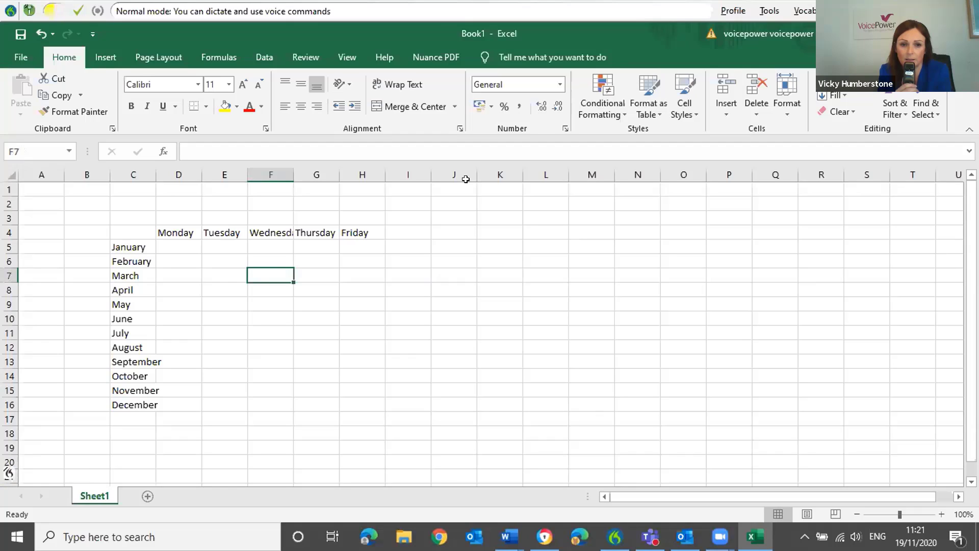
Enter the Wednesday figures 19,000, 500 and 99 for March, April and May.
{"action": "type", "text": "19,000"}
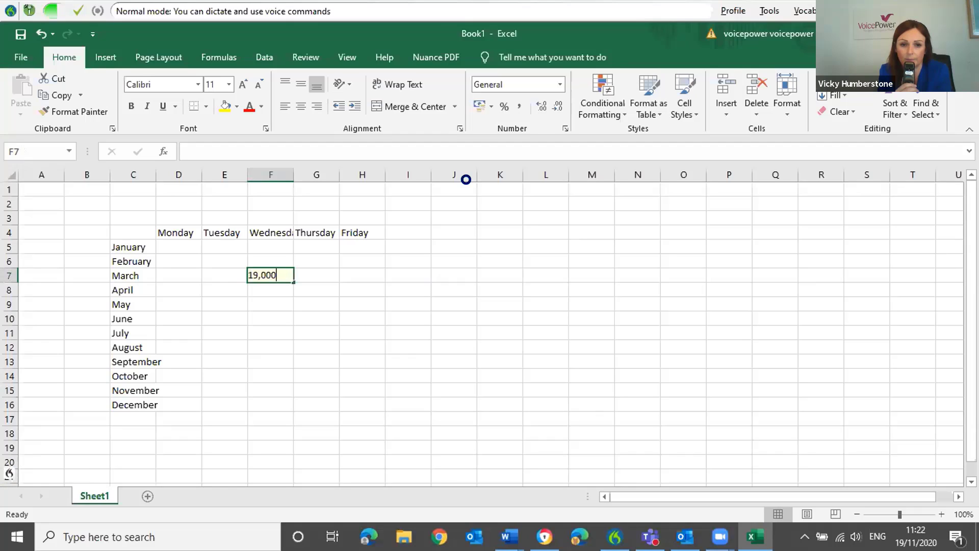
{"action": "key", "text": "Enter"}
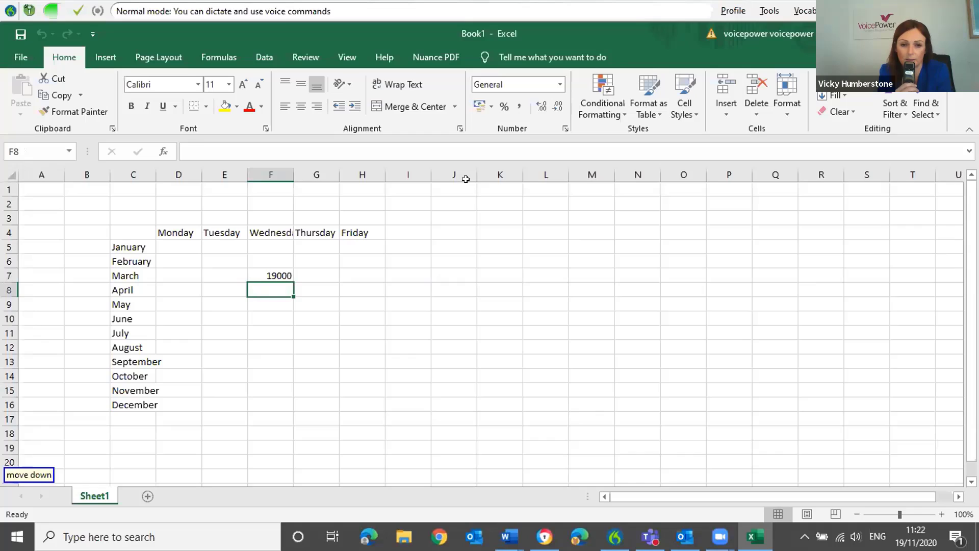
{"action": "type", "text": "500"}
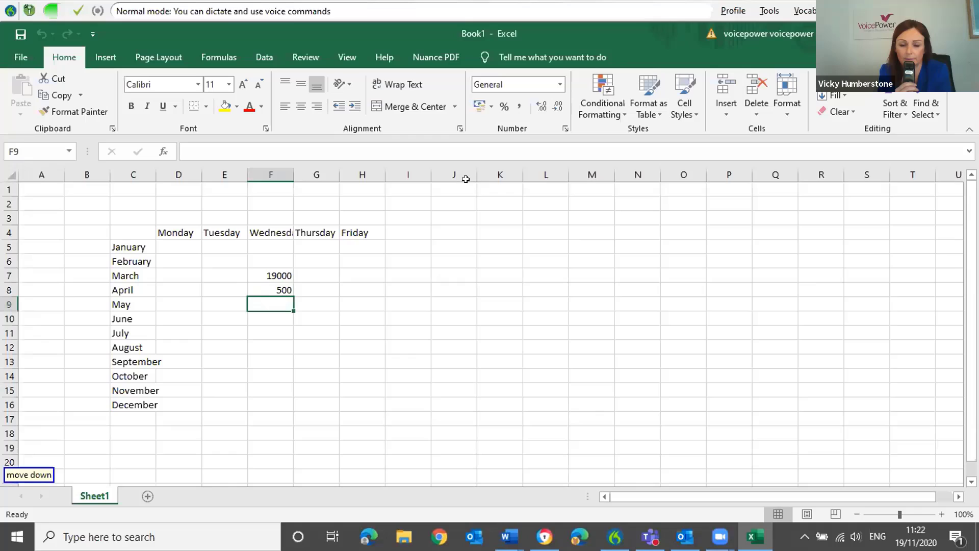
{"action": "type", "text": "99"}
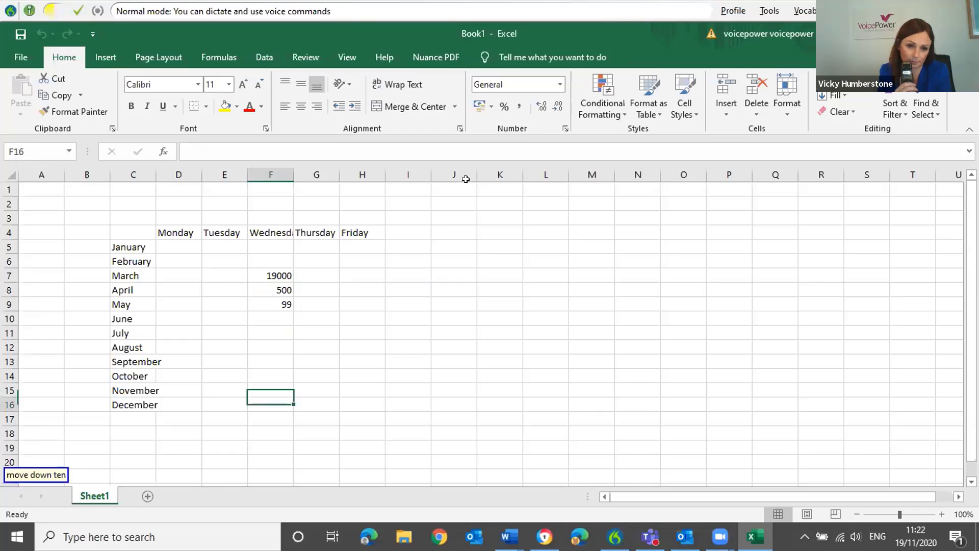
{"action": "key", "text": "Down"}
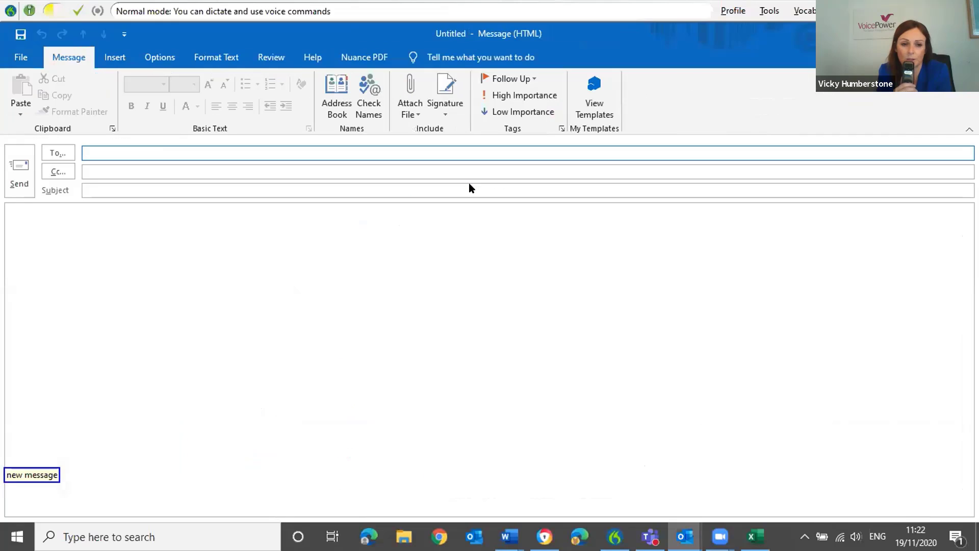
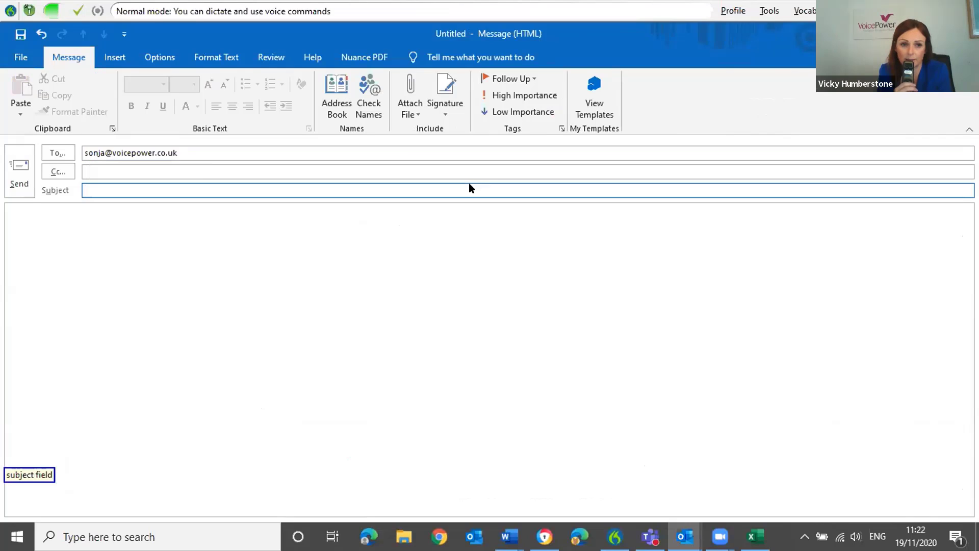
{"action": "type", "text": "Today's meeting"}
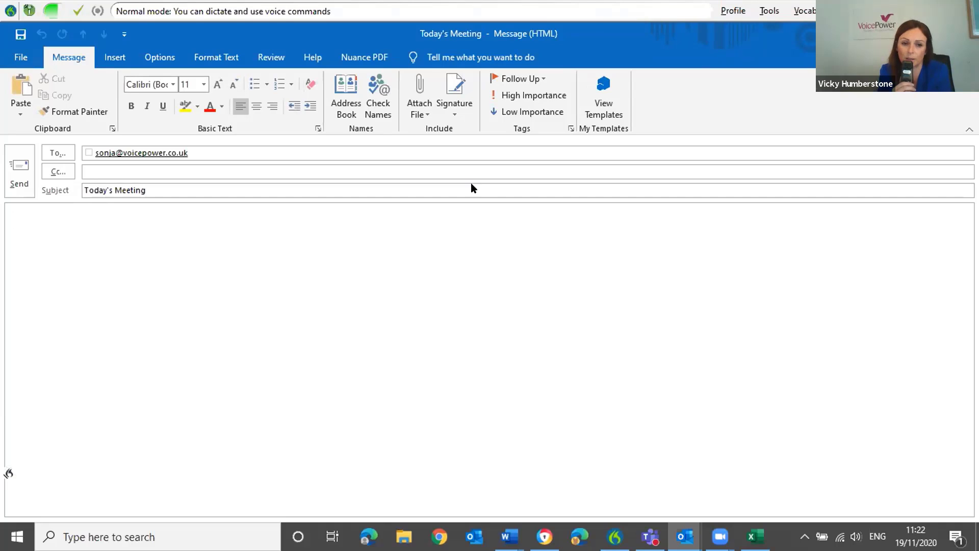
Dictate the lines on daily email volume, 30 WPM one-finger typing and secretary dictation.
{"action": "type", "text": "Just think about how many emails you send and respond to"}
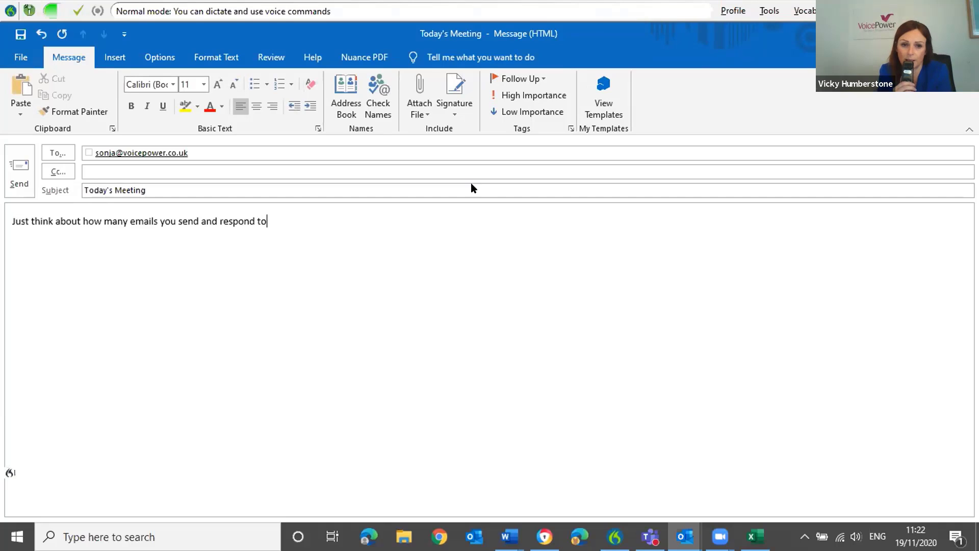
{"action": "type", "text": "within one working day"}
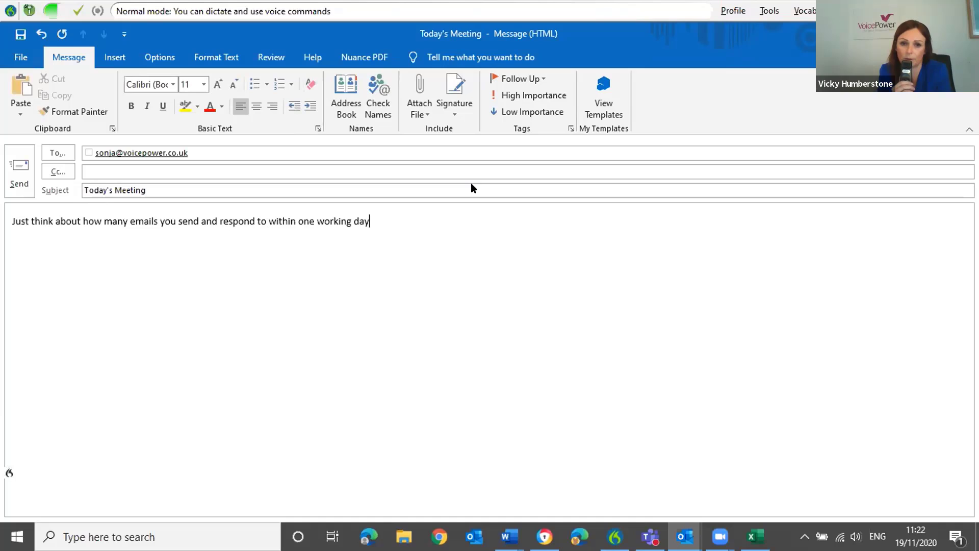
{"action": "type", "text": "?"}
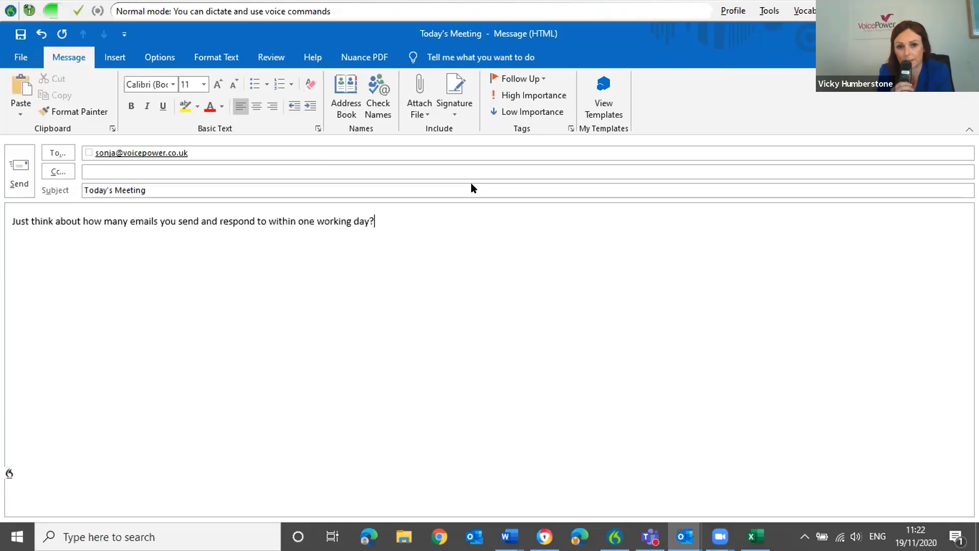
{"action": "type", "text": "If you are a one finger touch typist you will be lucky if you are 30 WPM"}
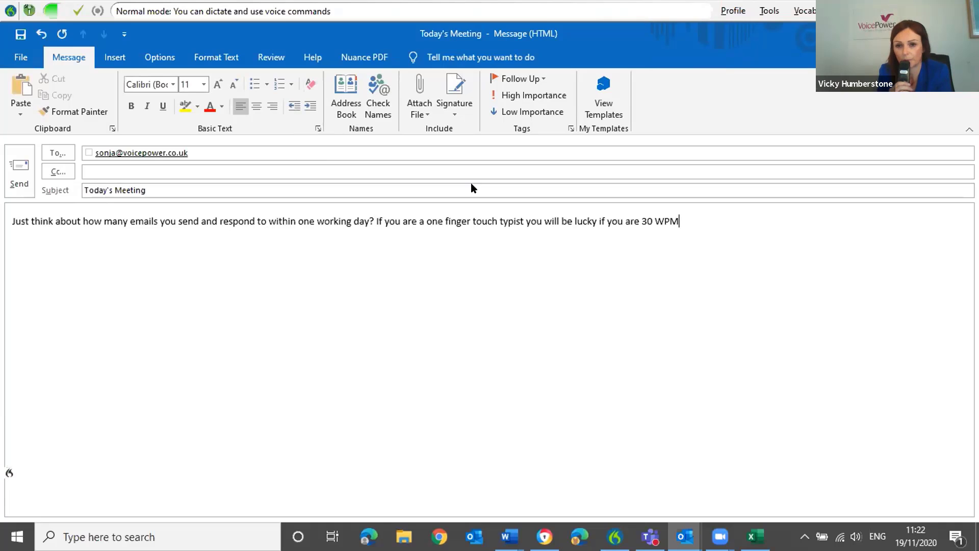
{"action": "key", "text": "enter"}
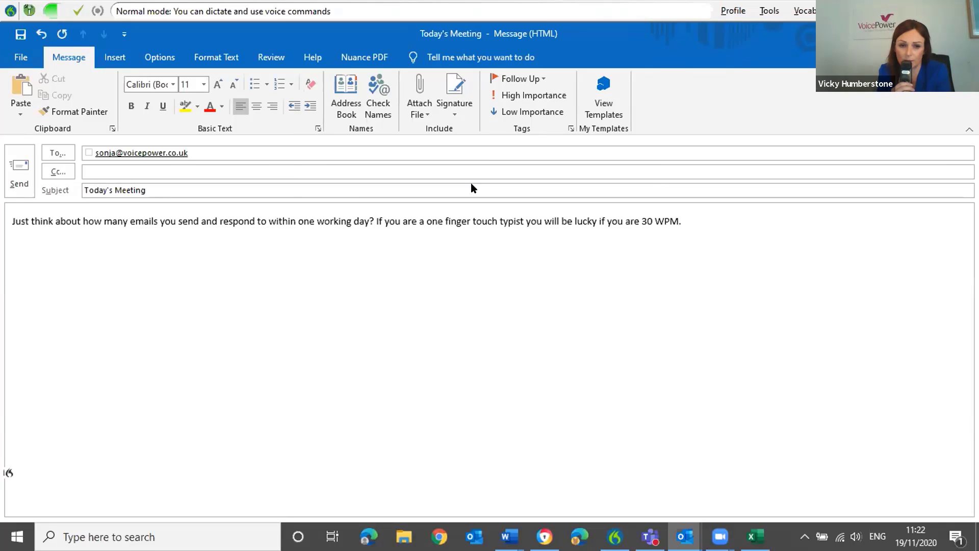
{"action": "type", "text": "If you send your dictation to a secretary"}
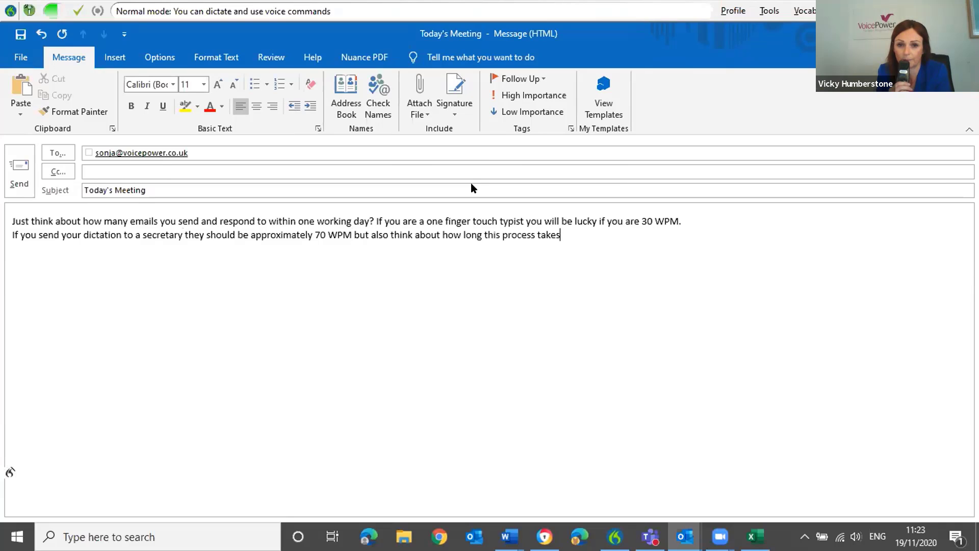
{"action": "type", "text": "?"}
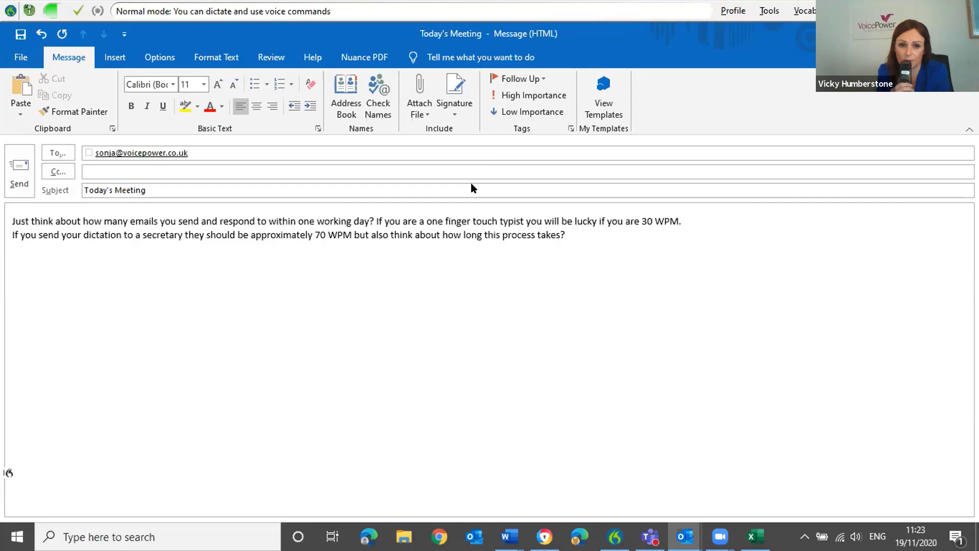
Dictate the line that Dragon reaches 120 WPM with immediate authorisation, ending with an exclamation.
{"action": "type", "text": "The Dragon speech recognition solution"}
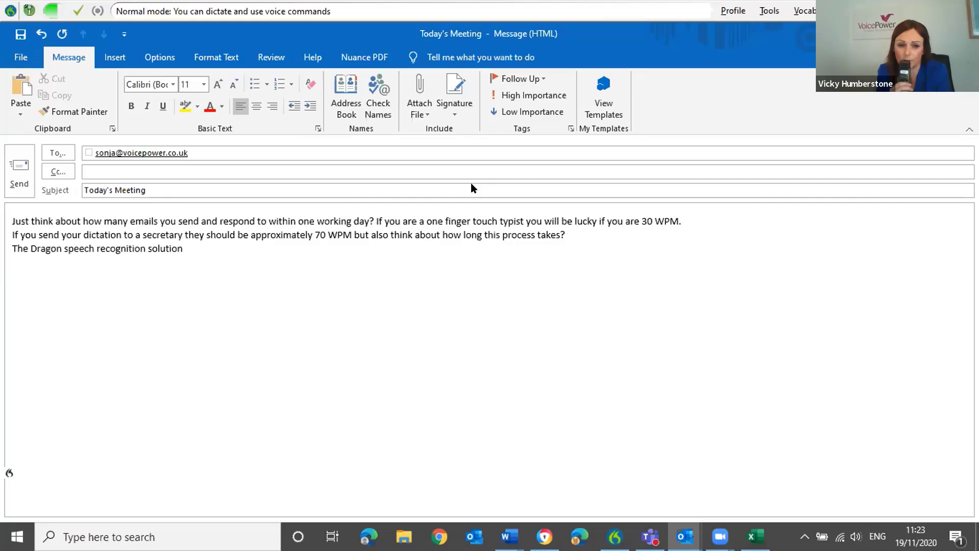
{"action": "type", "text": "is 120"}
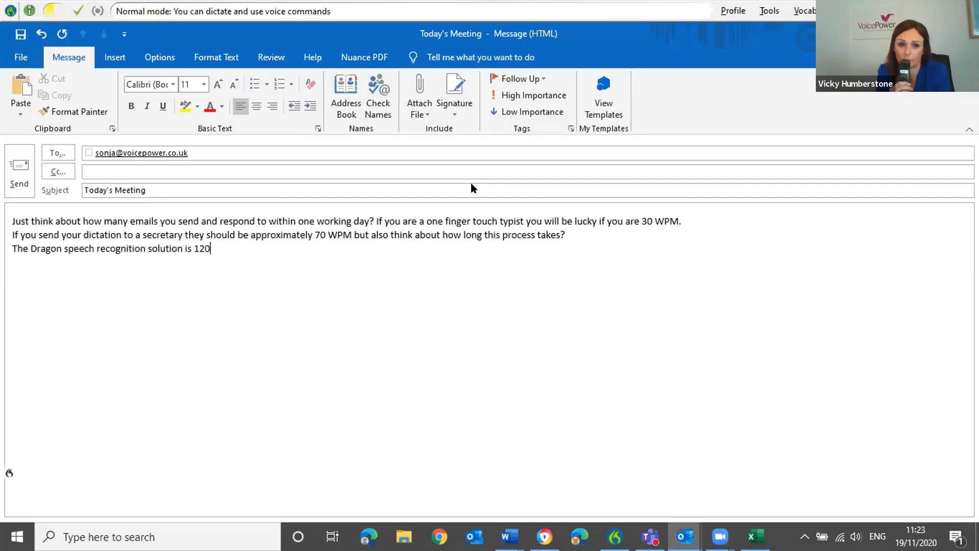
{"action": "type", "text": "WPM"}
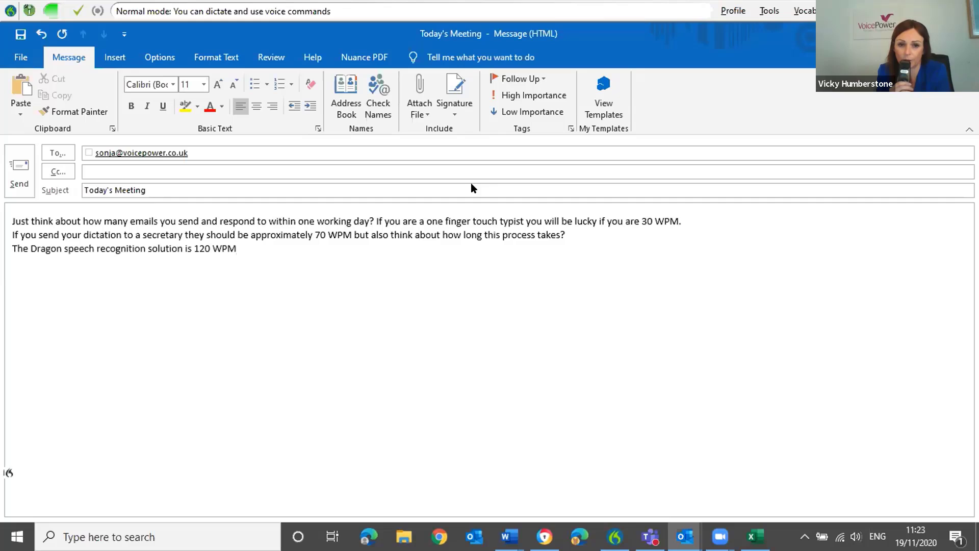
{"action": "type", "text": "and you get to authorise your work immediately"}
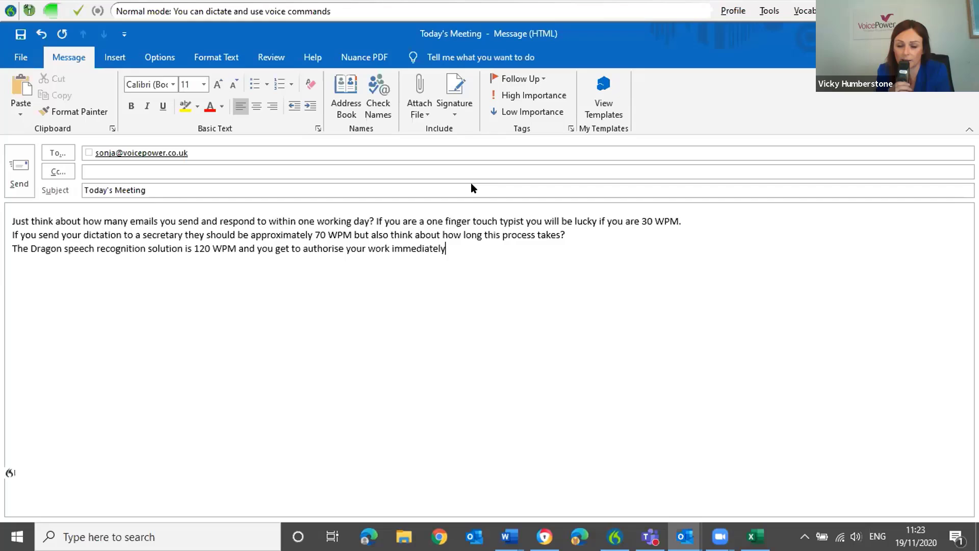
{"action": "type", "text": "just think about how nice that would be"}
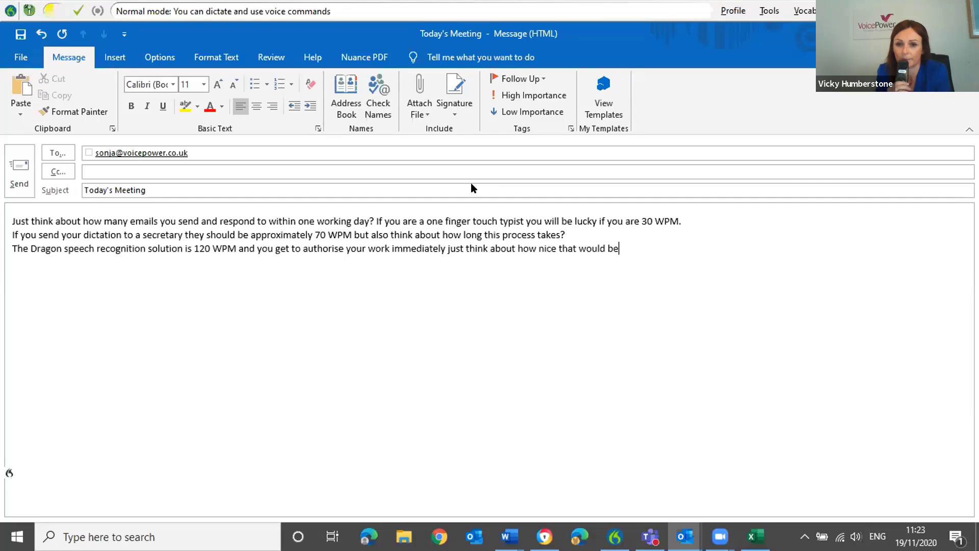
{"action": "type", "text": "!"}
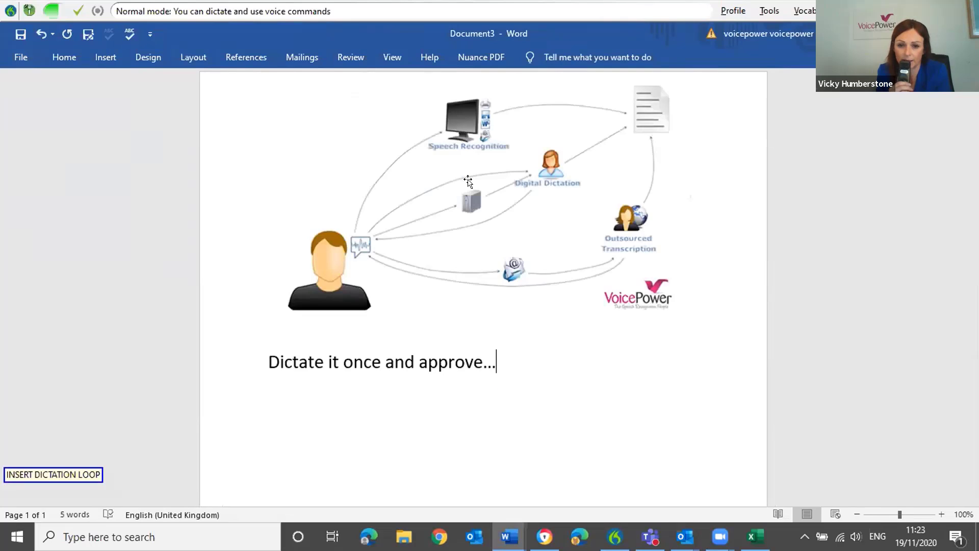
Dictate 'Thank you for listening and we will now answer any questions that you may have'.
{"action": "type", "text": "Thank you for listening"}
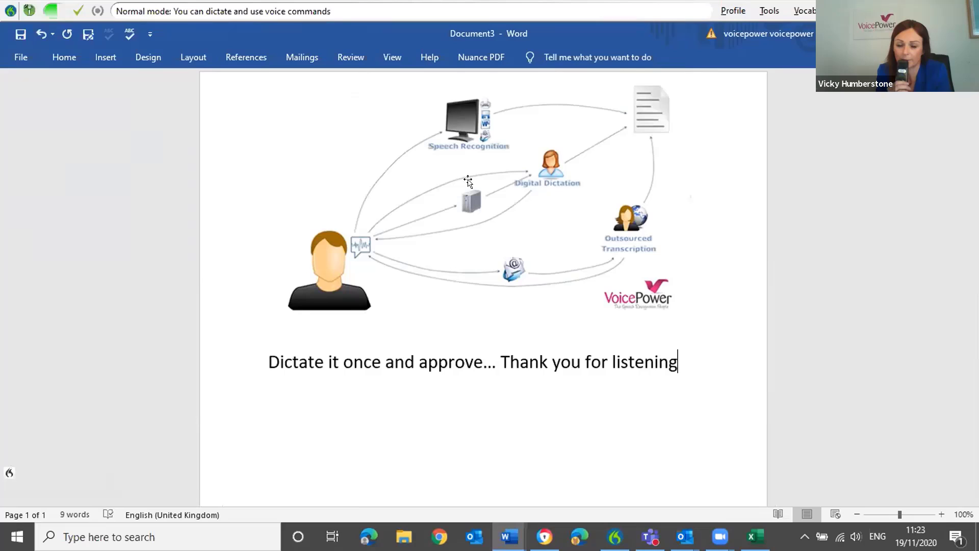
{"action": "type", "text": "and we will now"}
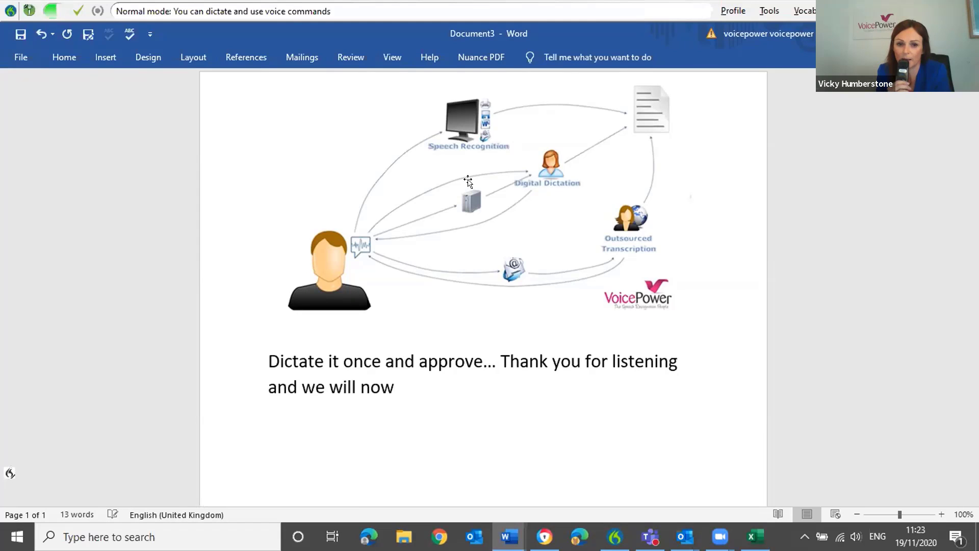
{"action": "type", "text": "answer any questions that you may have"}
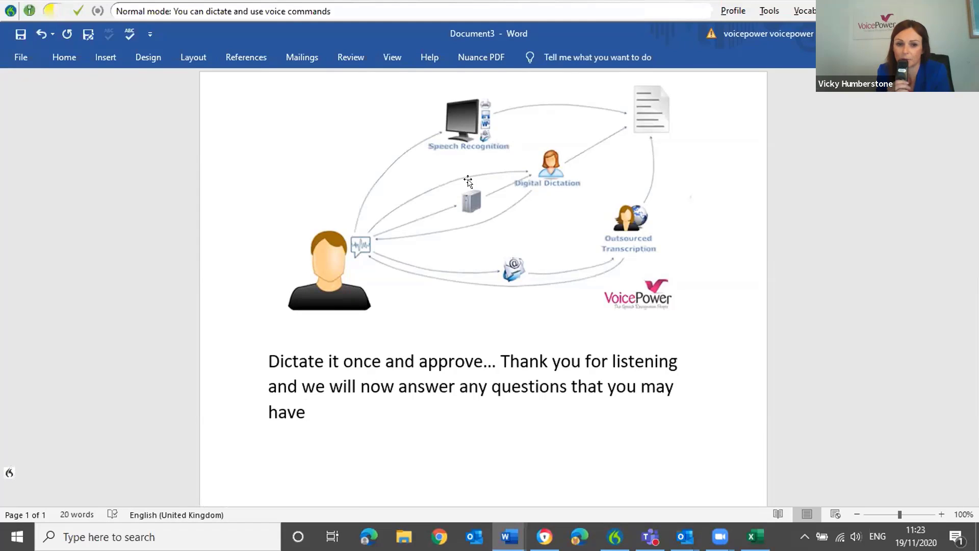